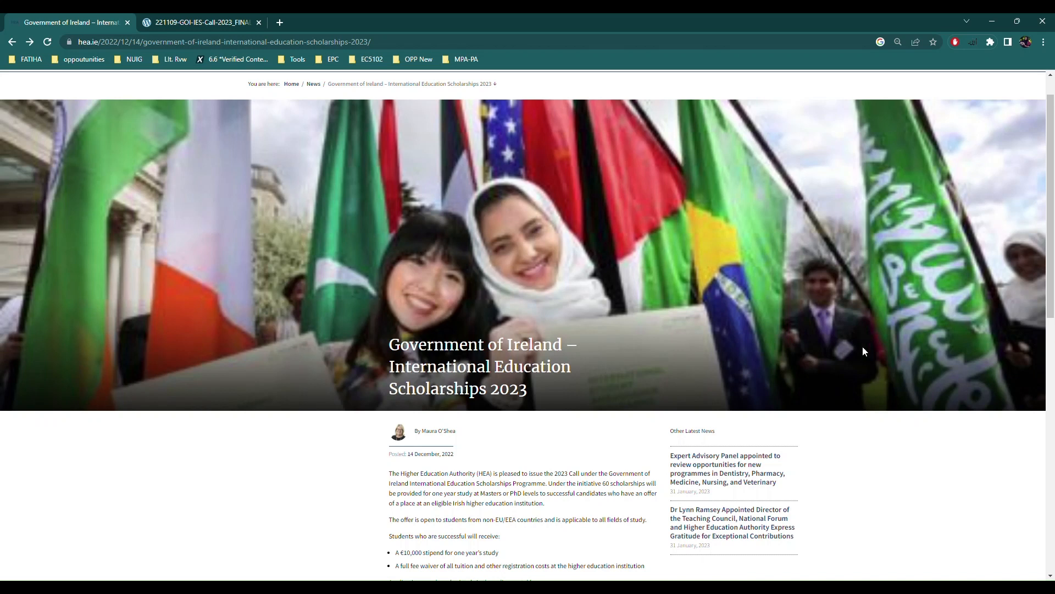
{"action": "mouse_move", "coordinate": [986, 93]}
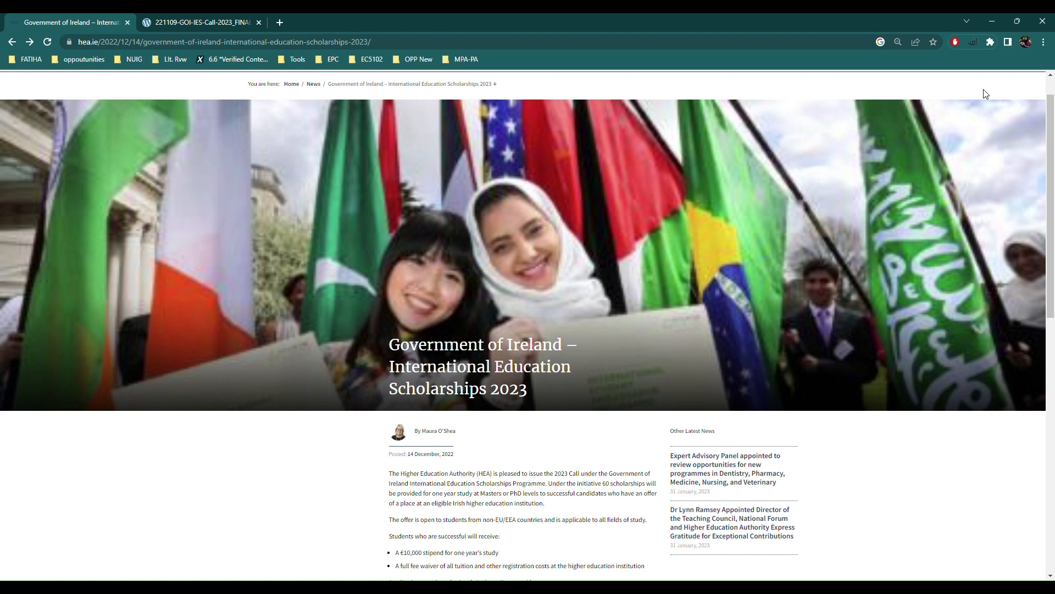
- Scroll the HEA announcement to the €10,000 stipend, fee waiver and 24 March 2023 deadline
{"action": "scroll", "scroll_direction": "down", "scroll_amount": 3}
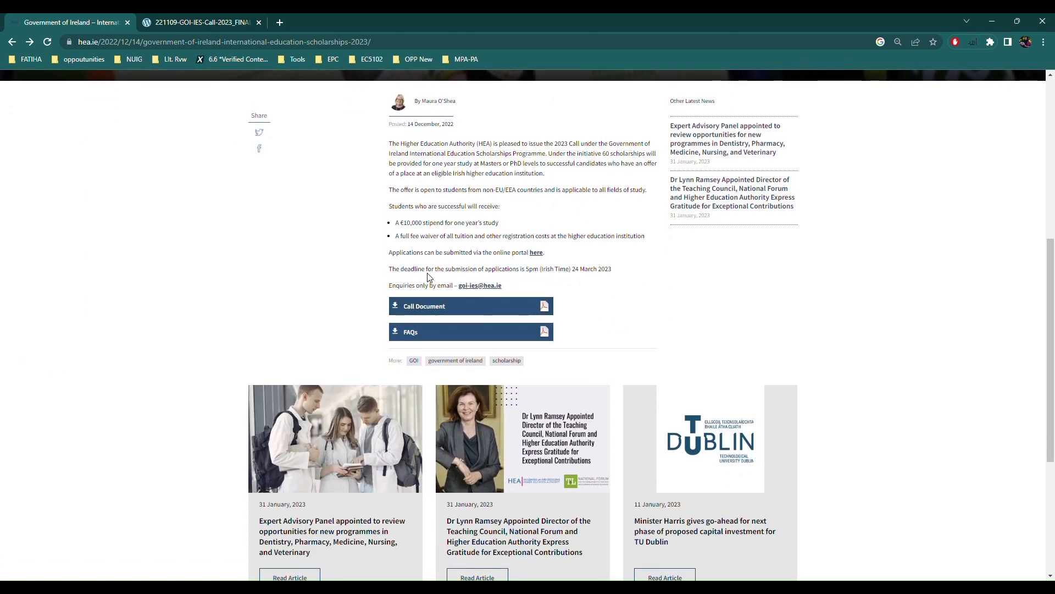
{"action": "scroll", "scroll_direction": "up", "scroll_amount": 3}
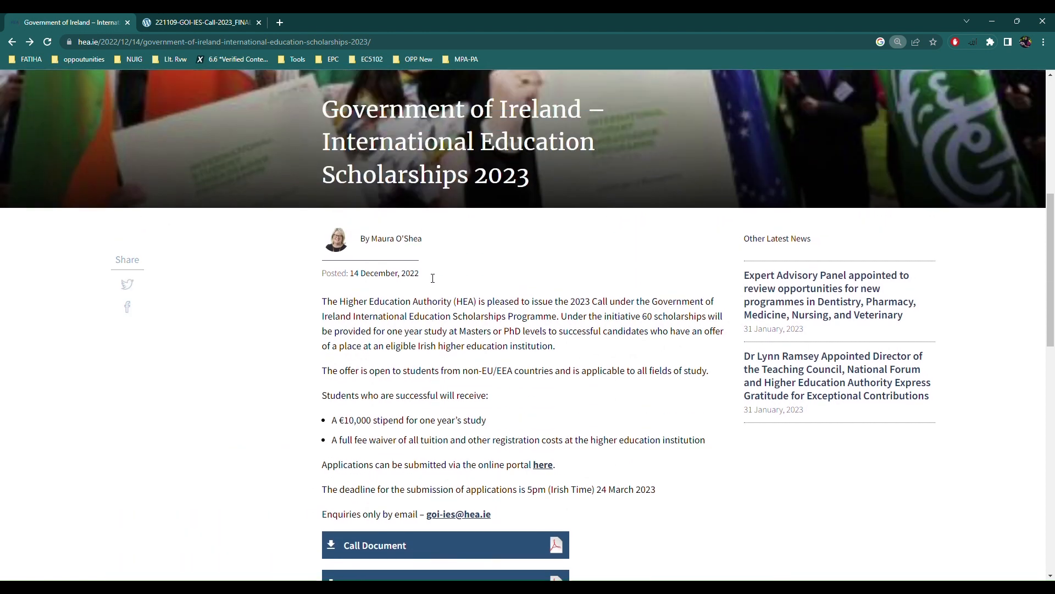
{"action": "mouse_move", "coordinate": [428, 278]}
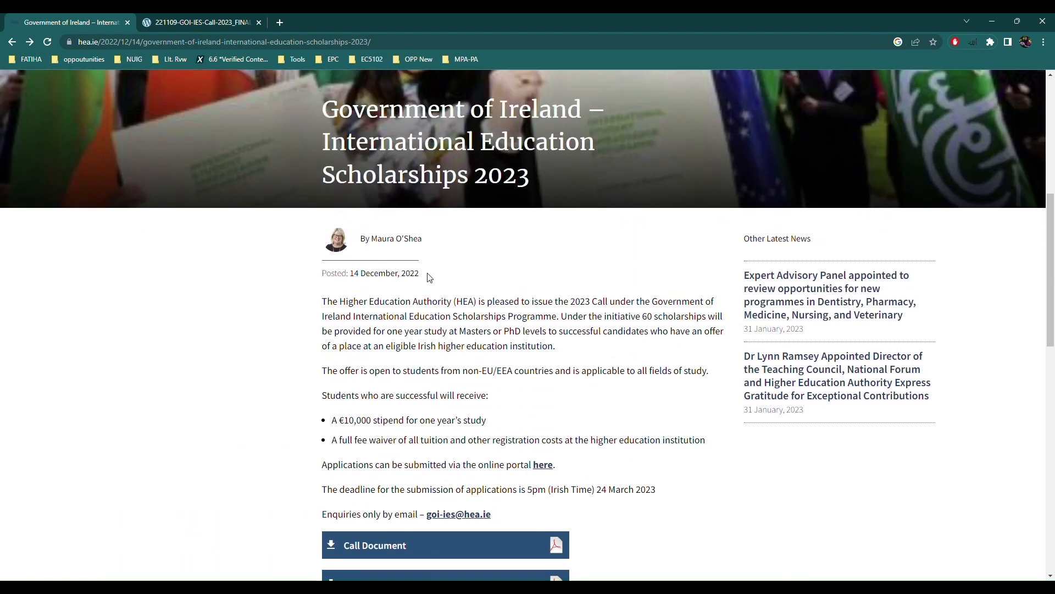
{"action": "scroll", "scroll_direction": "down", "scroll_amount": 3}
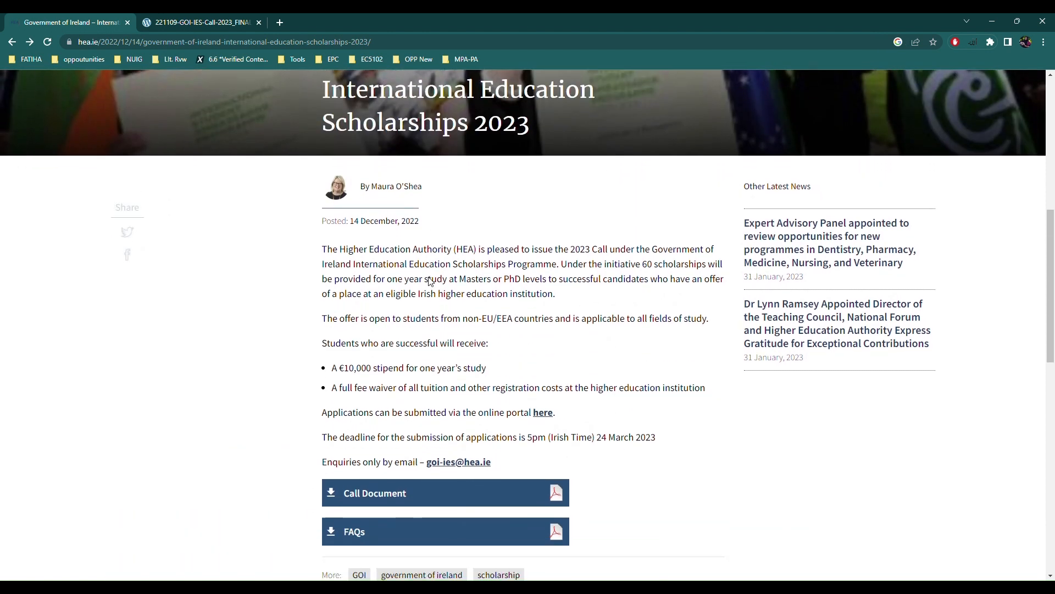
{"action": "scroll", "scroll_direction": "down", "scroll_amount": 3}
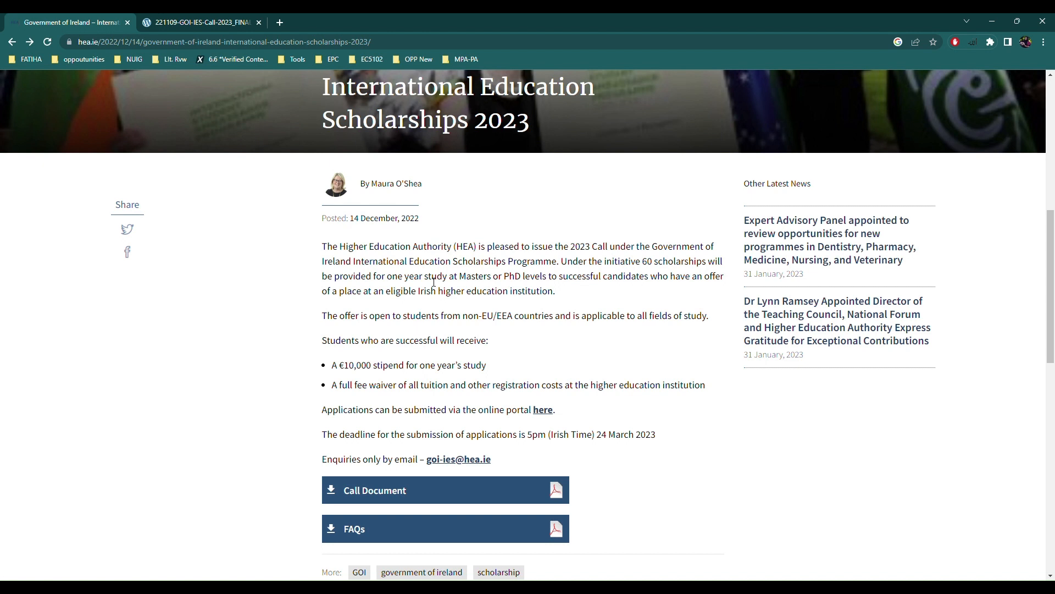
- Open the 2023 call PDF, zoom to 125% and scroll to page 7's institution list
{"action": "left_click", "coordinate": [199, 23]}
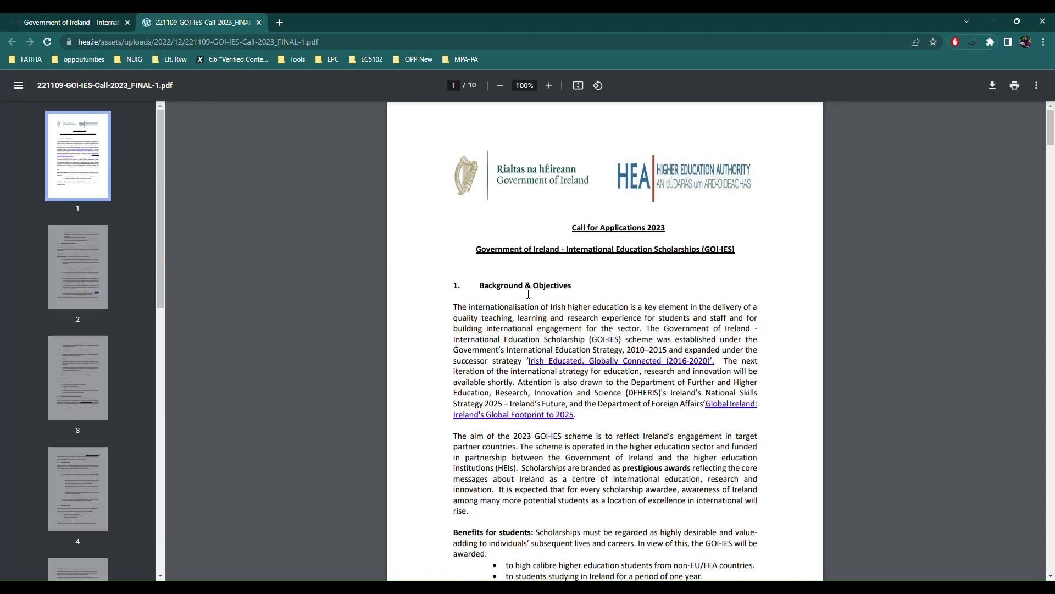
{"action": "mouse_move", "coordinate": [503, 275]}
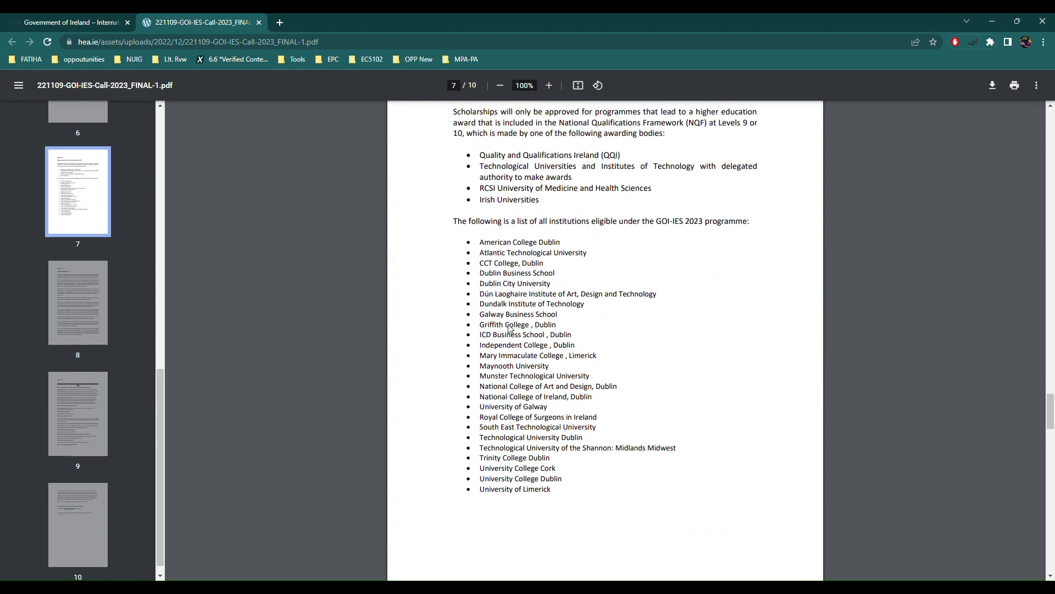
{"action": "left_click", "coordinate": [548, 85]}
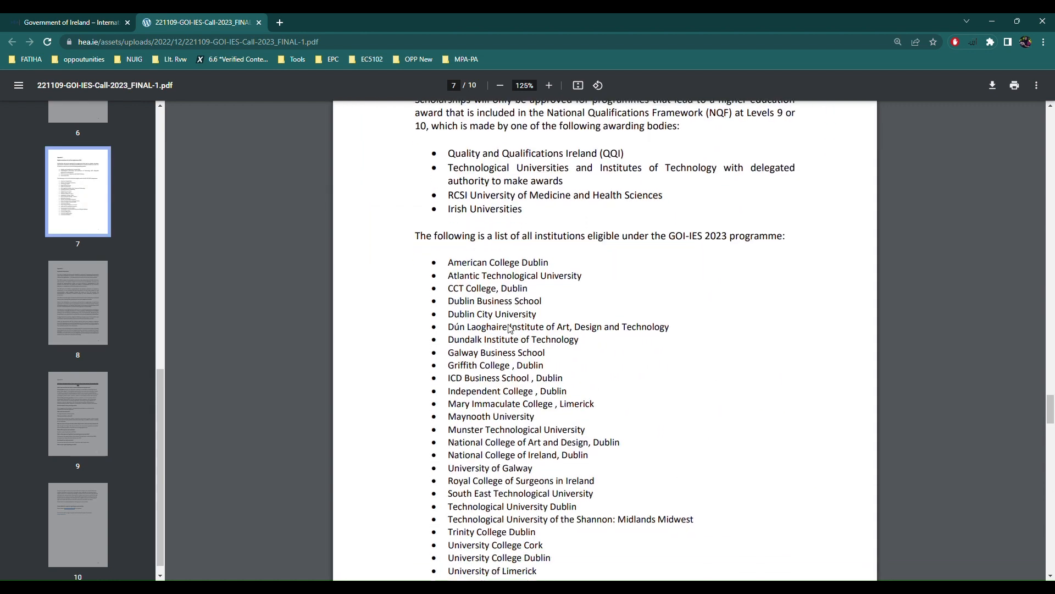
{"action": "scroll", "scroll_direction": "down", "scroll_amount": 3}
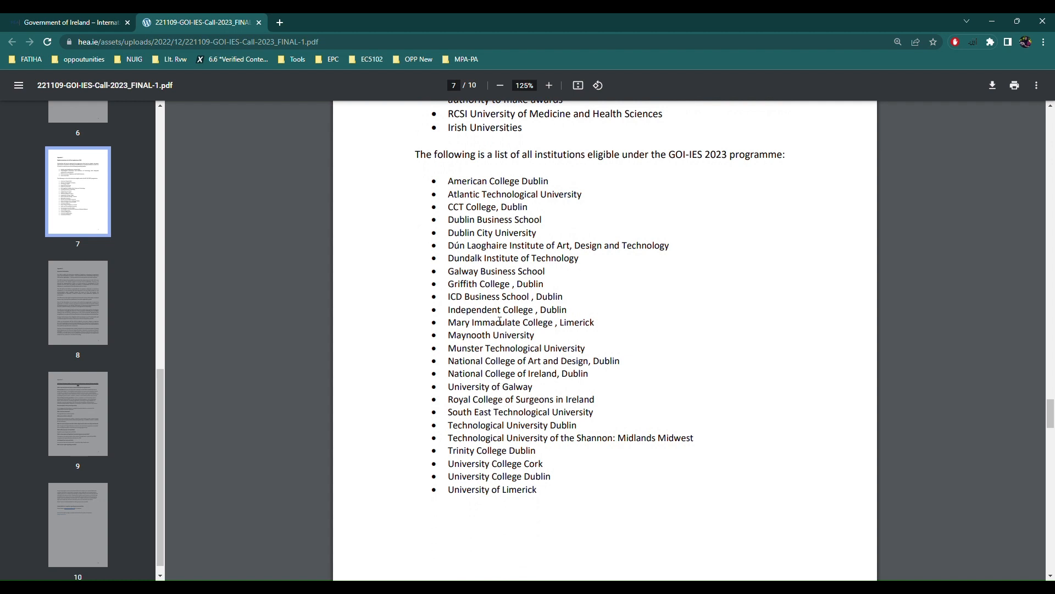
- Return to the HEA announcement tab and follow the 'here' link to the online portal
{"action": "left_click", "coordinate": [71, 22]}
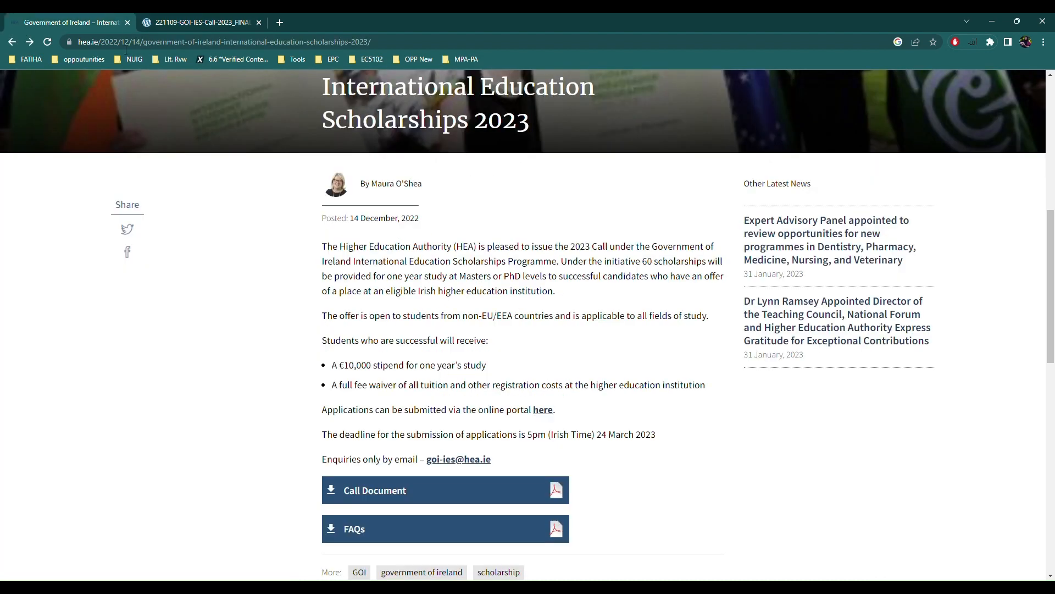
{"action": "scroll", "scroll_direction": "down", "scroll_amount": 3}
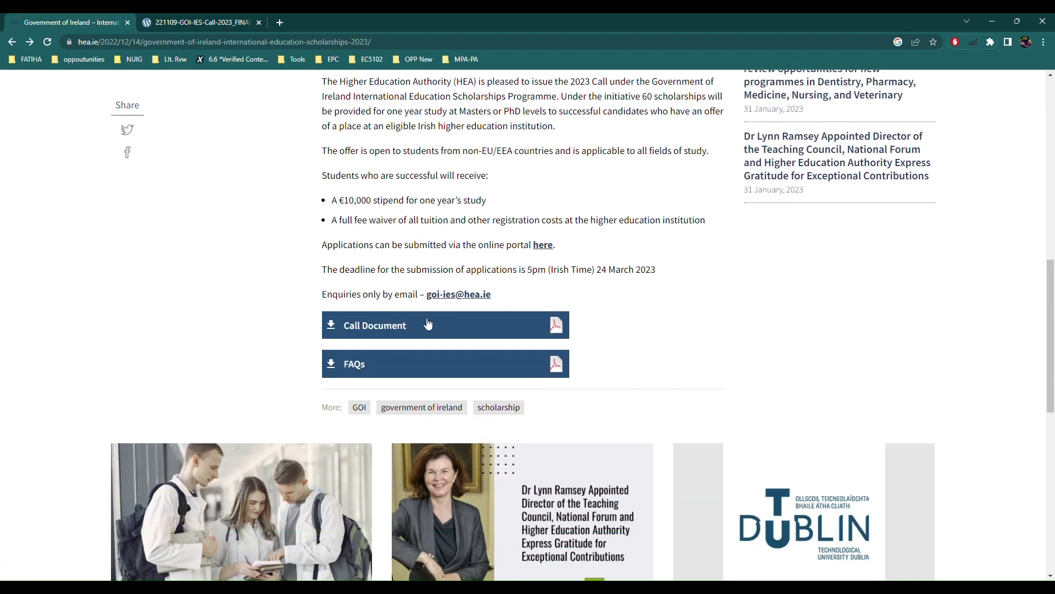
{"action": "left_click", "coordinate": [542, 244]}
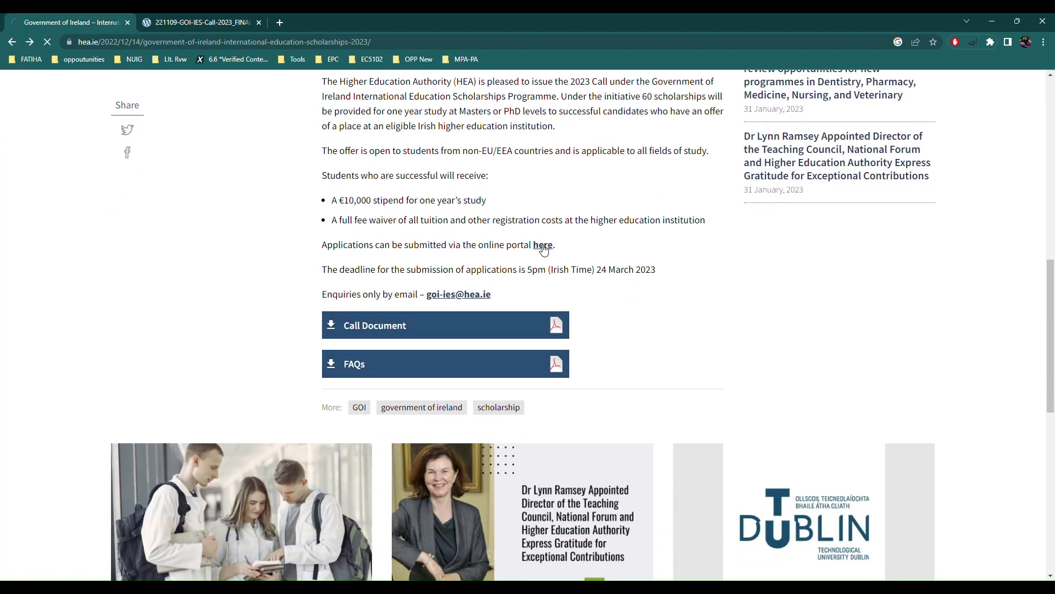
{"action": "left_click", "coordinate": [542, 245]}
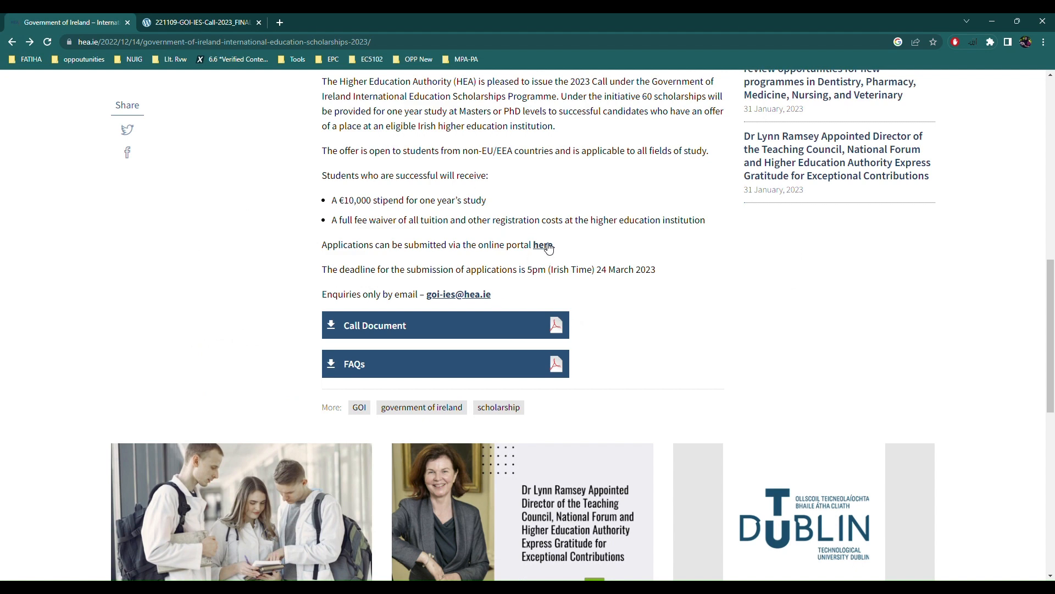
- Open the webportalapp.com sign-in page in a new tab, then return to the call PDF
{"action": "left_click", "coordinate": [543, 245]}
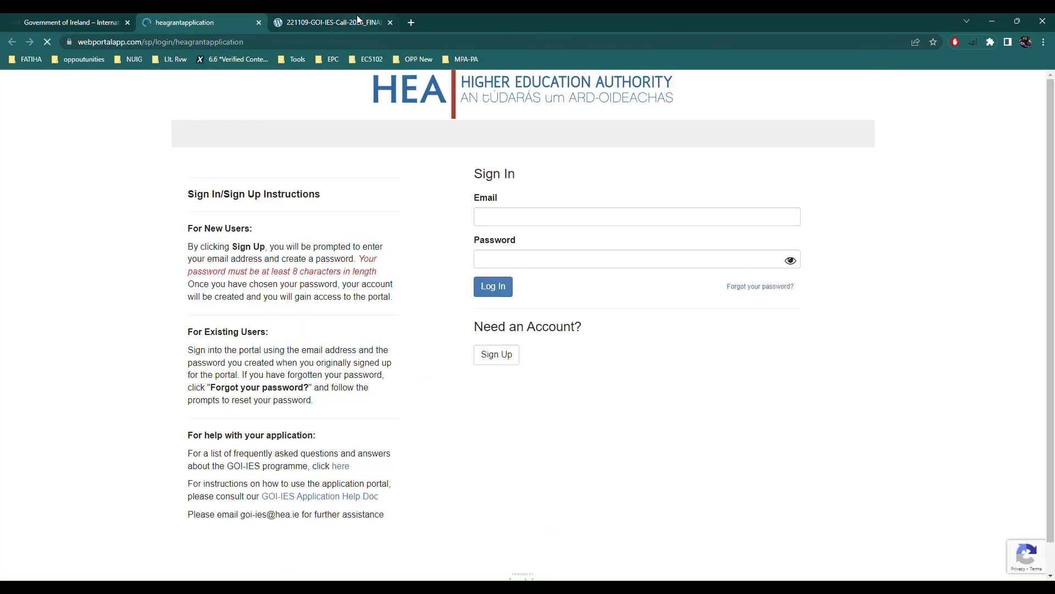
{"action": "left_click", "coordinate": [336, 23]}
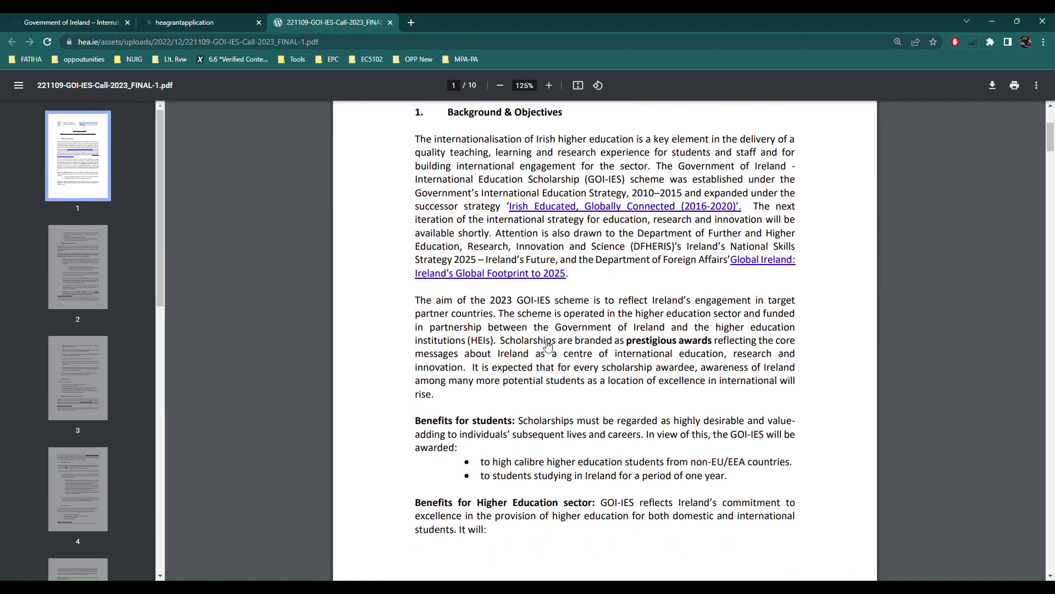
- Read page 2's scholarship scheme details, highlighting the taught master's degree programme option
{"action": "scroll", "scroll_direction": "down", "scroll_amount": 3}
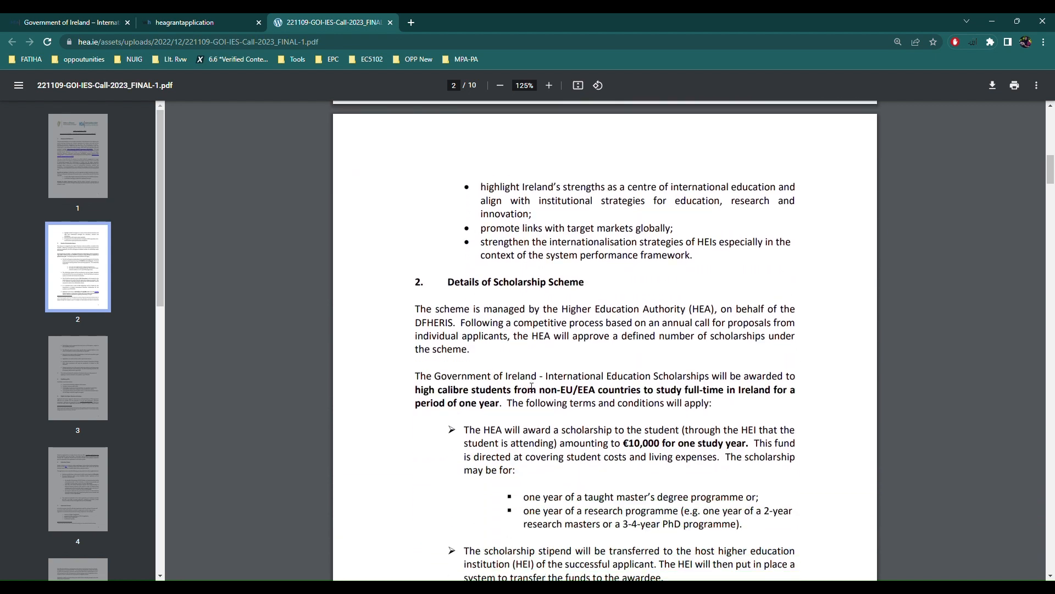
{"action": "scroll", "scroll_direction": "down", "scroll_amount": 3}
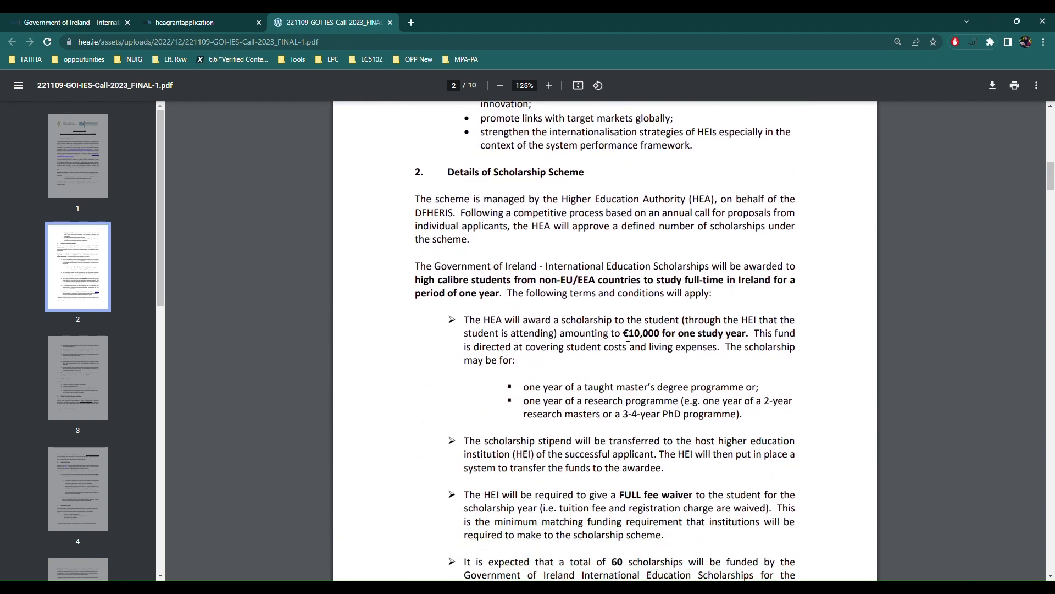
{"action": "left_click_drag", "start_coordinate": [623, 332], "coordinate": [749, 333]}
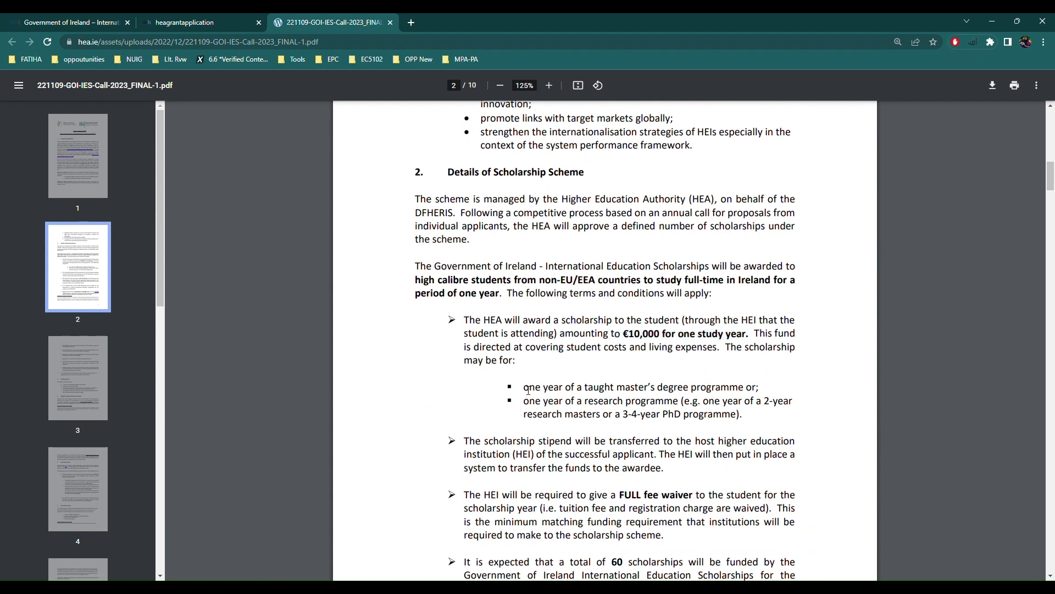
{"action": "left_click_drag", "start_coordinate": [524, 387], "coordinate": [759, 387]}
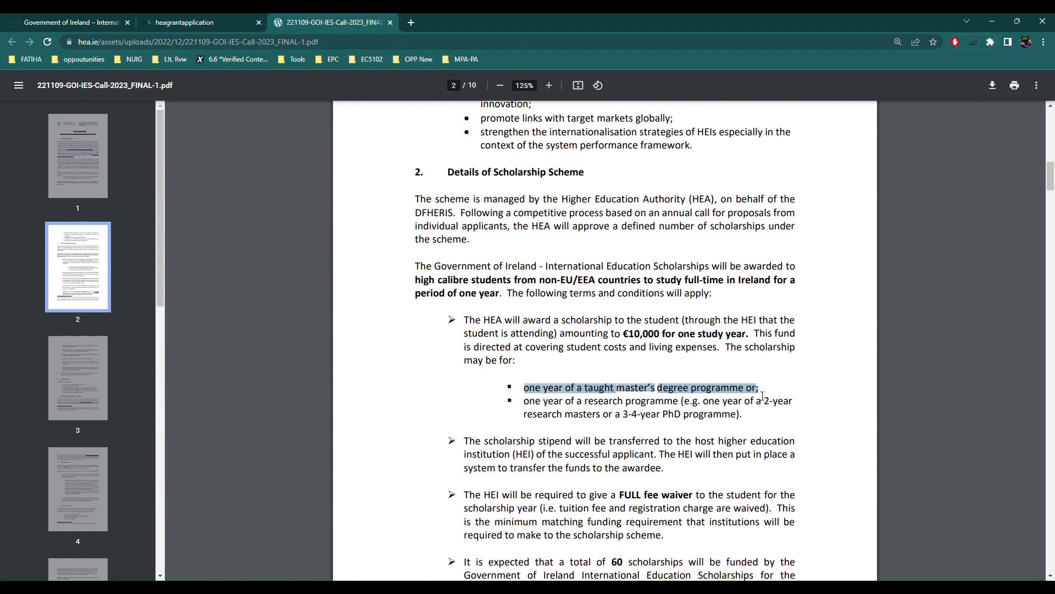
{"action": "mouse_move", "coordinate": [494, 407]}
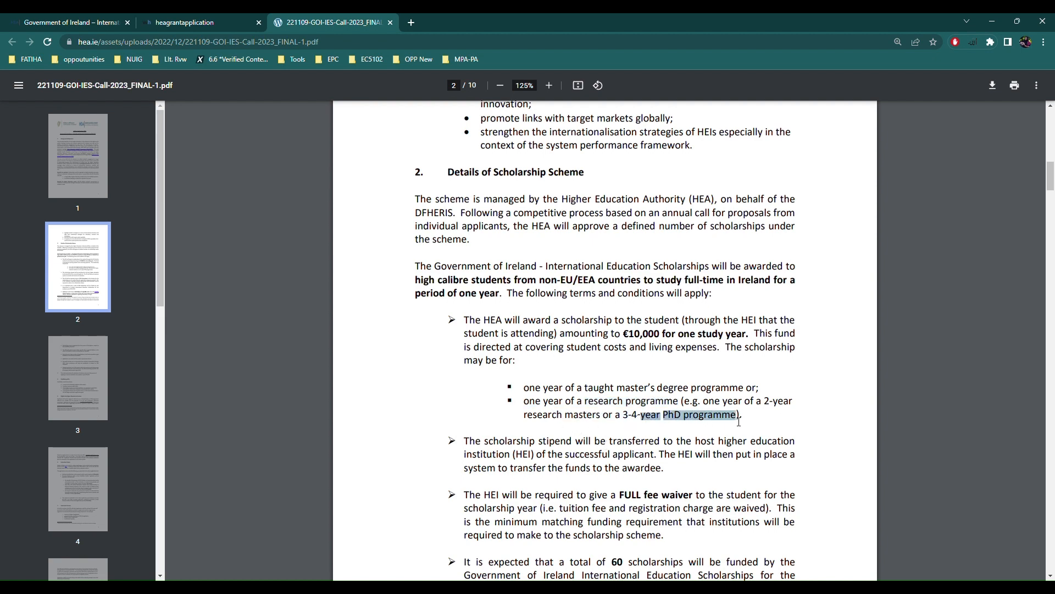
{"action": "scroll", "scroll_direction": "down", "scroll_amount": 3}
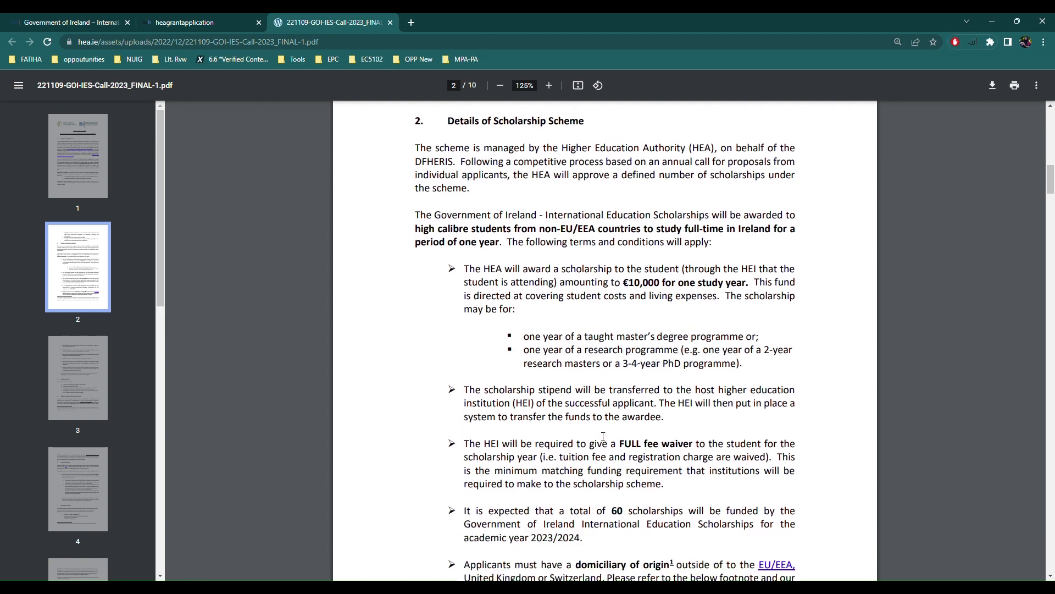
{"action": "scroll", "scroll_direction": "down", "scroll_amount": 3}
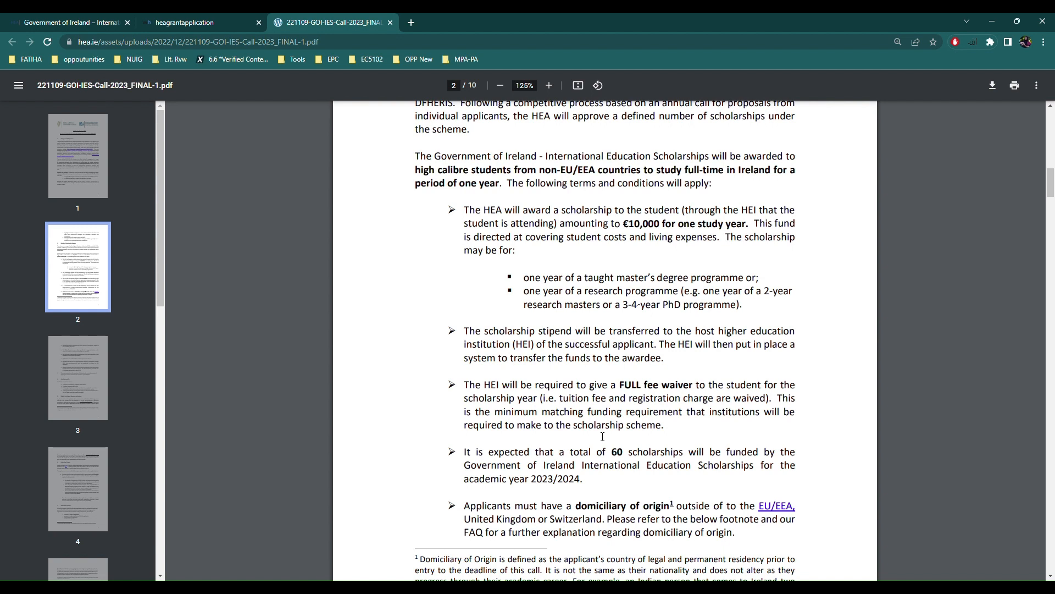
{"action": "mouse_move", "coordinate": [545, 338]}
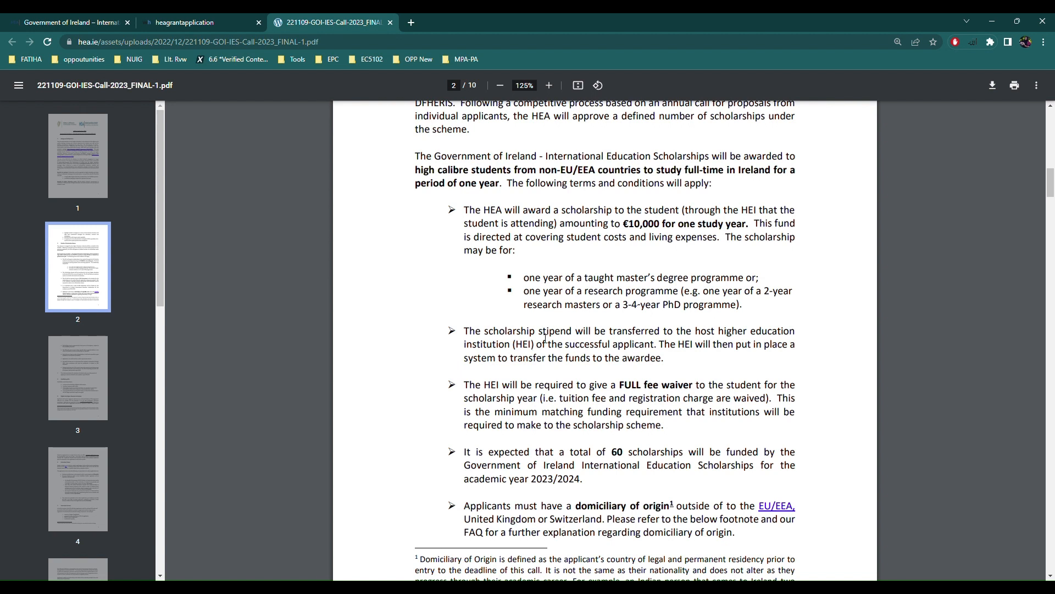
{"action": "mouse_move", "coordinate": [537, 349]}
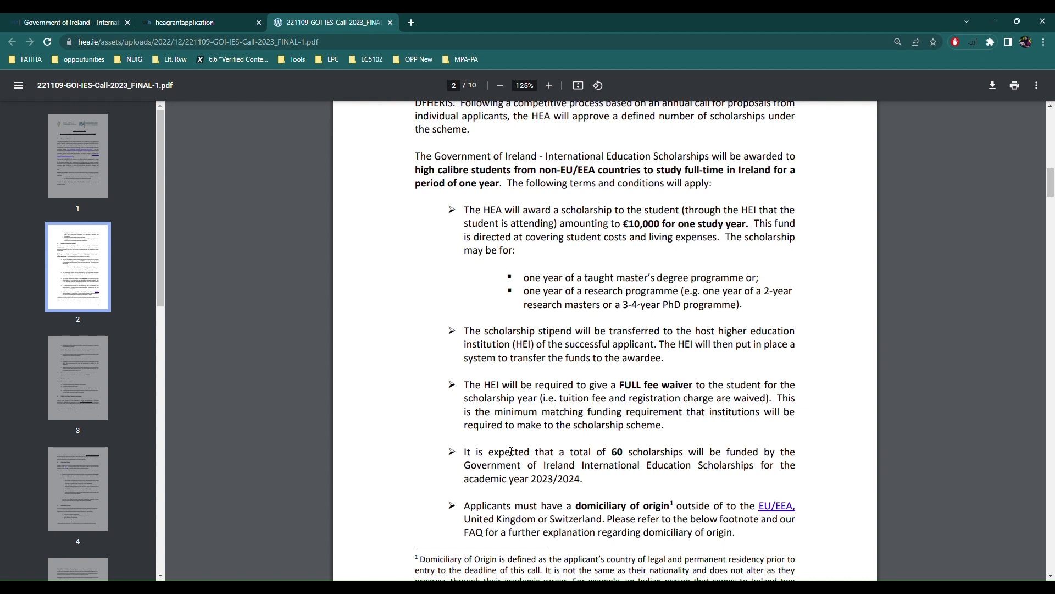
- Highlight the FULL fee waiver and taught/research master's options, scrolling to page 3
{"action": "left_click_drag", "start_coordinate": [621, 384], "coordinate": [719, 385]}
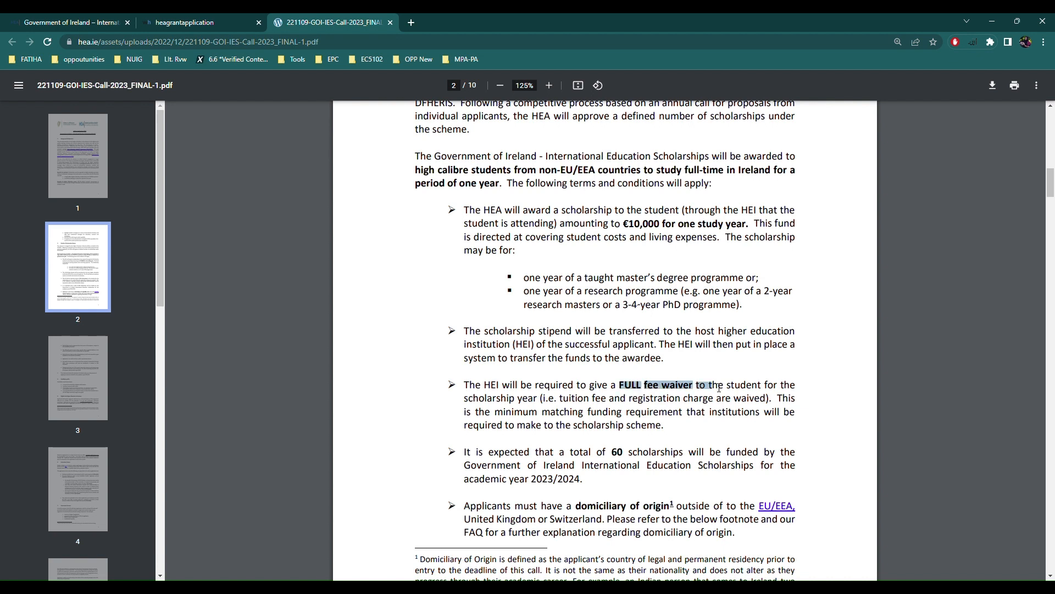
{"action": "scroll", "scroll_direction": "down", "scroll_amount": 3}
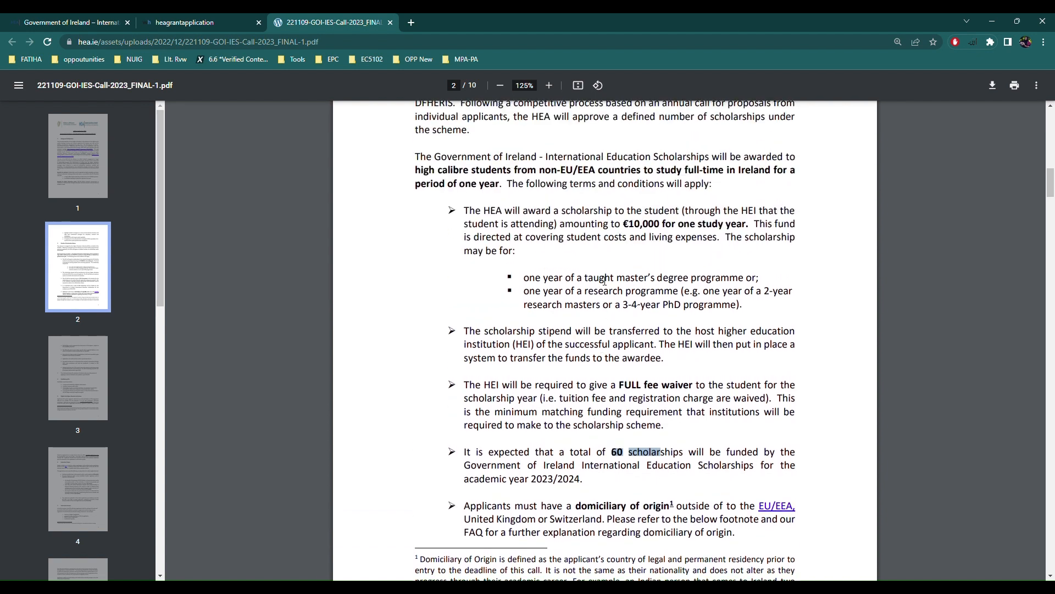
{"action": "left_click_drag", "start_coordinate": [593, 277], "coordinate": [592, 304]}
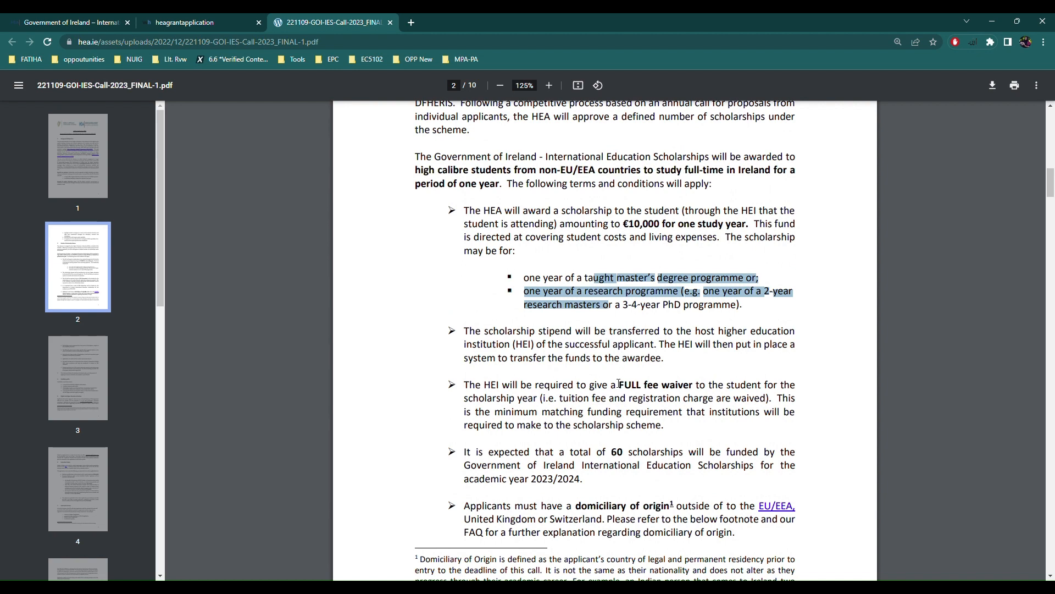
{"action": "scroll", "scroll_direction": "down", "scroll_amount": 3}
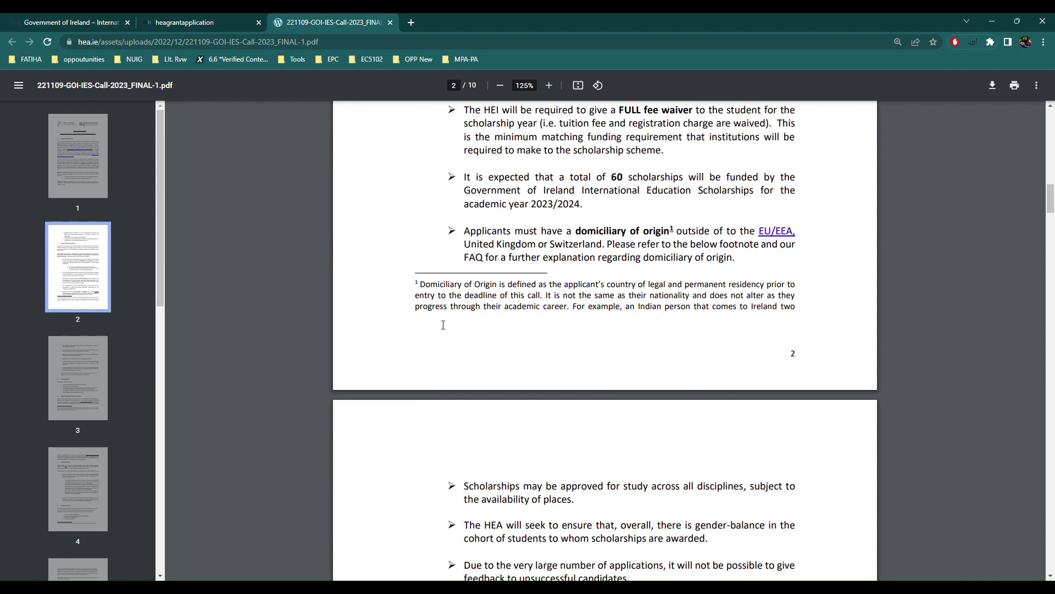
{"action": "scroll", "scroll_direction": "down", "scroll_amount": 3}
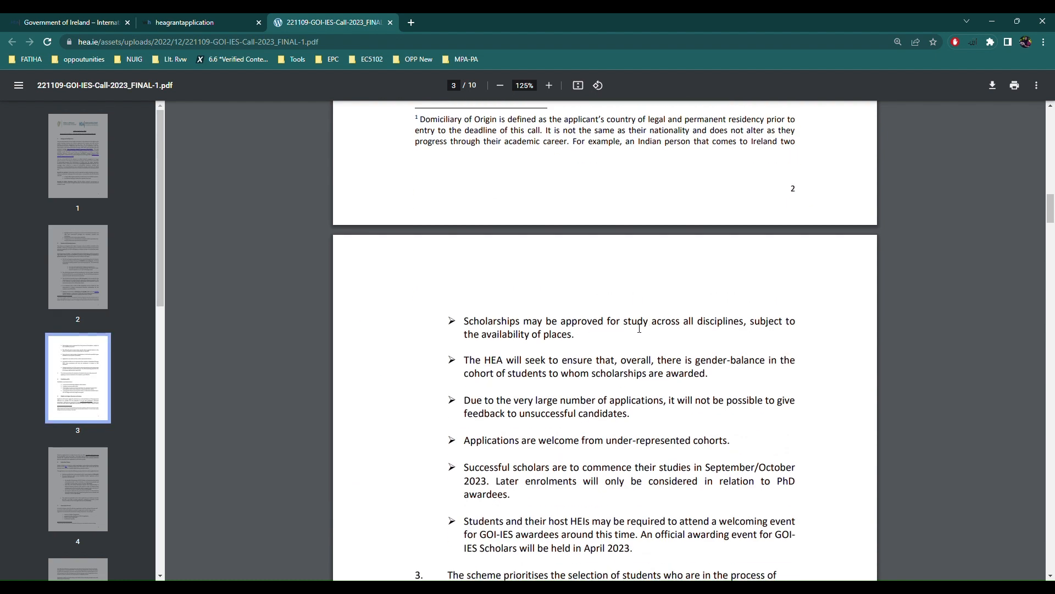
{"action": "mouse_move", "coordinate": [559, 334]}
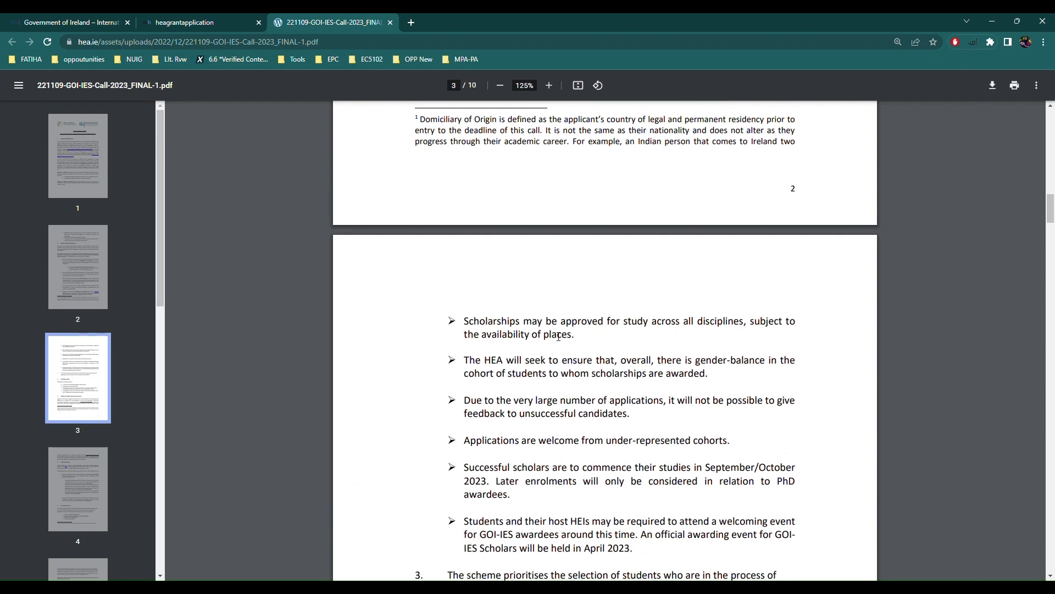
- Scroll page 3 to the 2023/24 scheme priority terms and Candidate profile heading
{"action": "scroll", "scroll_direction": "down", "scroll_amount": 3}
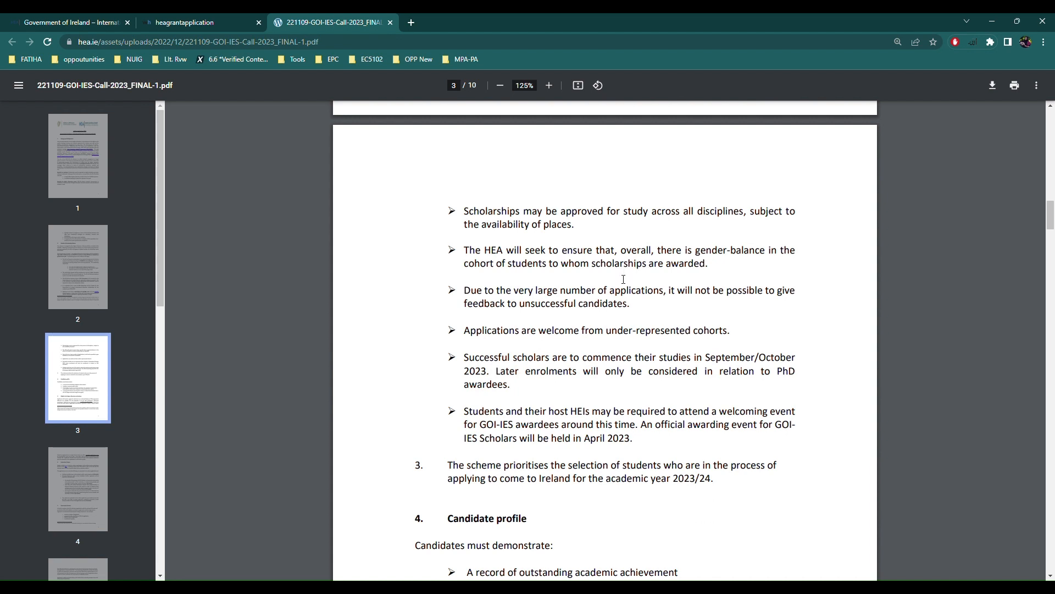
{"action": "mouse_move", "coordinate": [569, 301]}
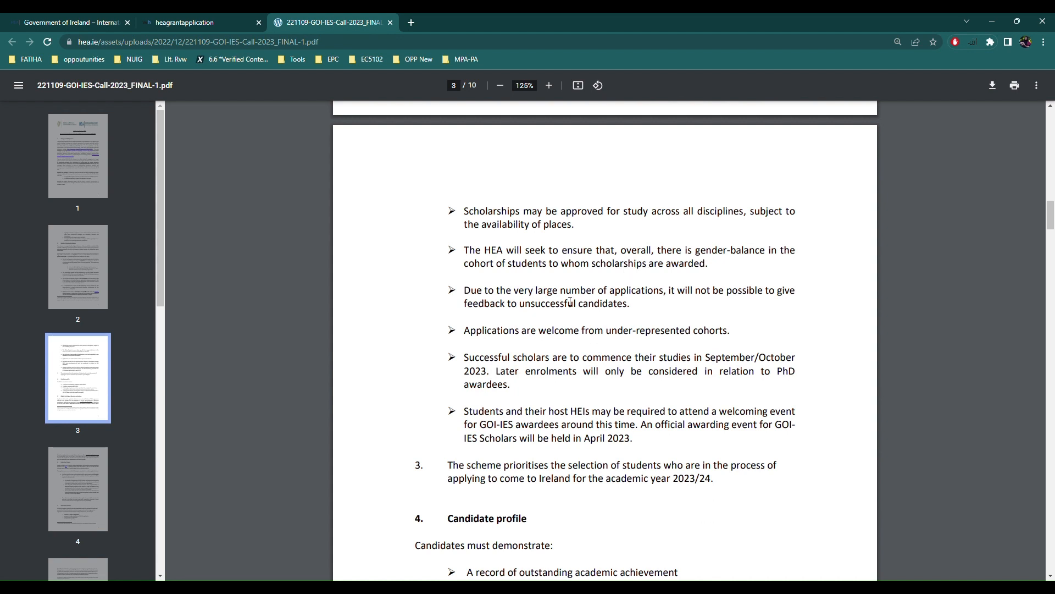
{"action": "mouse_move", "coordinate": [559, 321]}
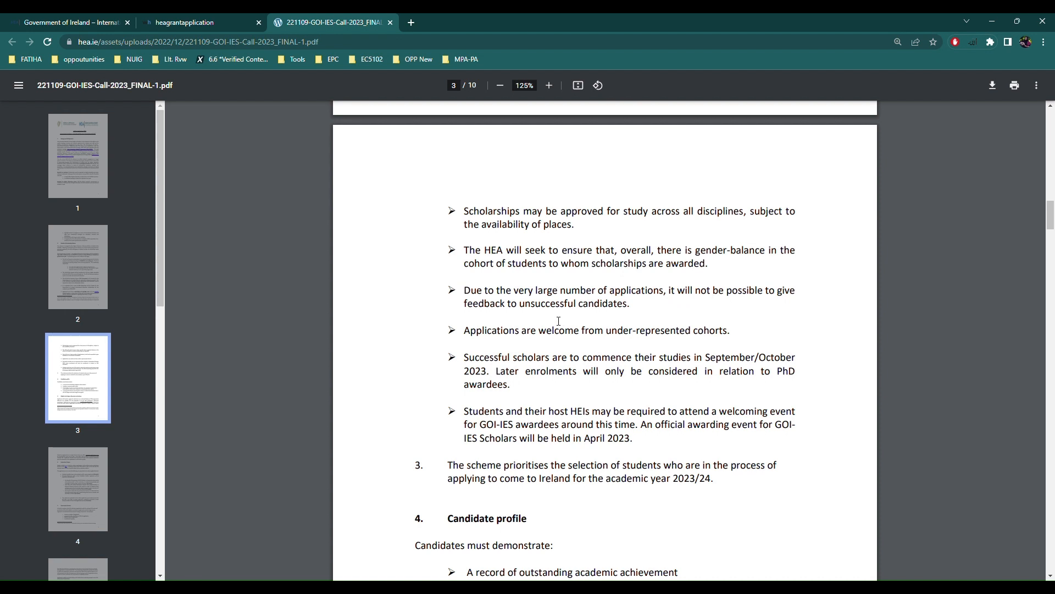
{"action": "mouse_move", "coordinate": [557, 326]}
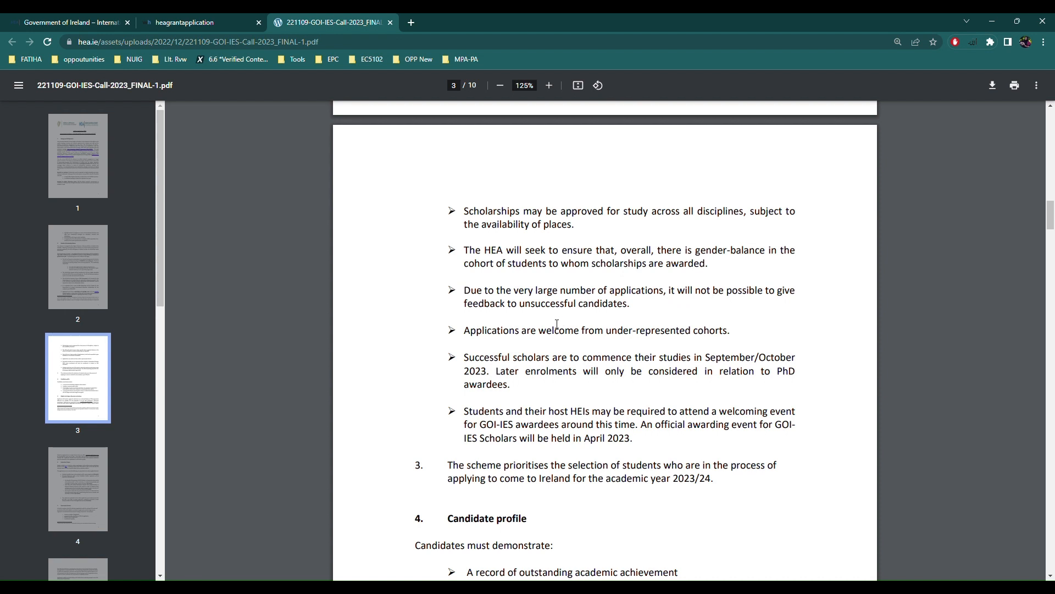
{"action": "mouse_move", "coordinate": [553, 329]}
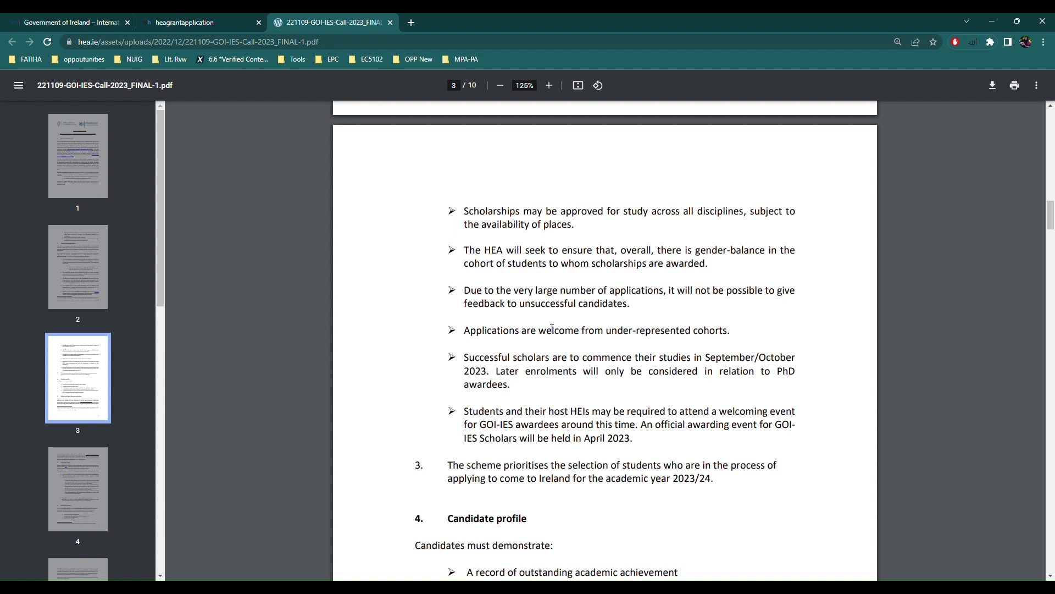
{"action": "mouse_move", "coordinate": [527, 457]}
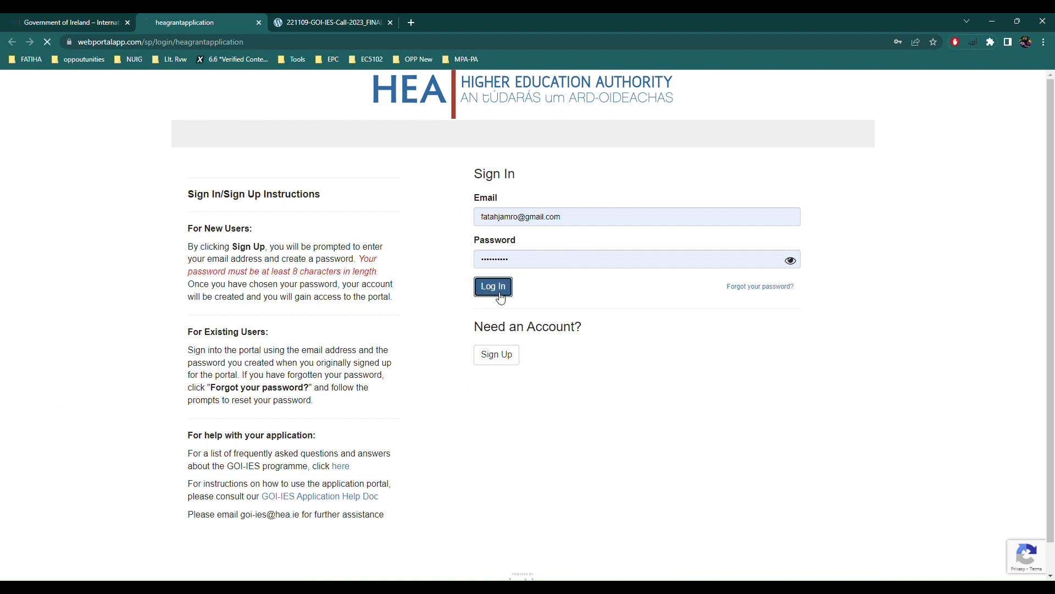
- Switch to the call PDF tab showing Candidate profile requirements and section 5
{"action": "left_click", "coordinate": [335, 22]}
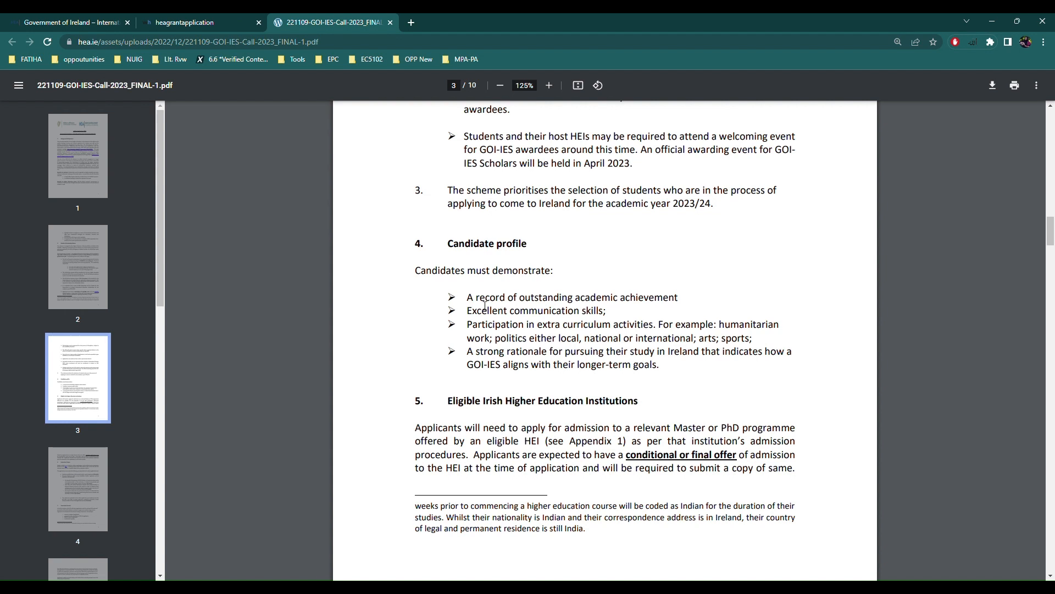
- Scroll past section 5 to page 4's Evaluation Criteria with its 100-mark breakdown
{"action": "scroll", "scroll_direction": "down", "scroll_amount": 3}
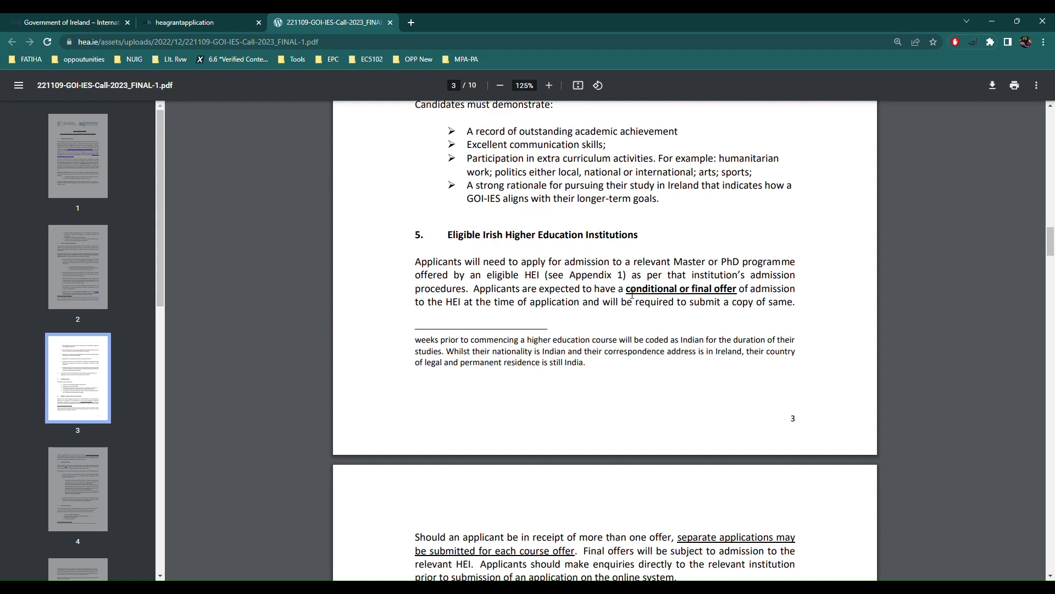
{"action": "scroll", "scroll_direction": "down", "scroll_amount": 3}
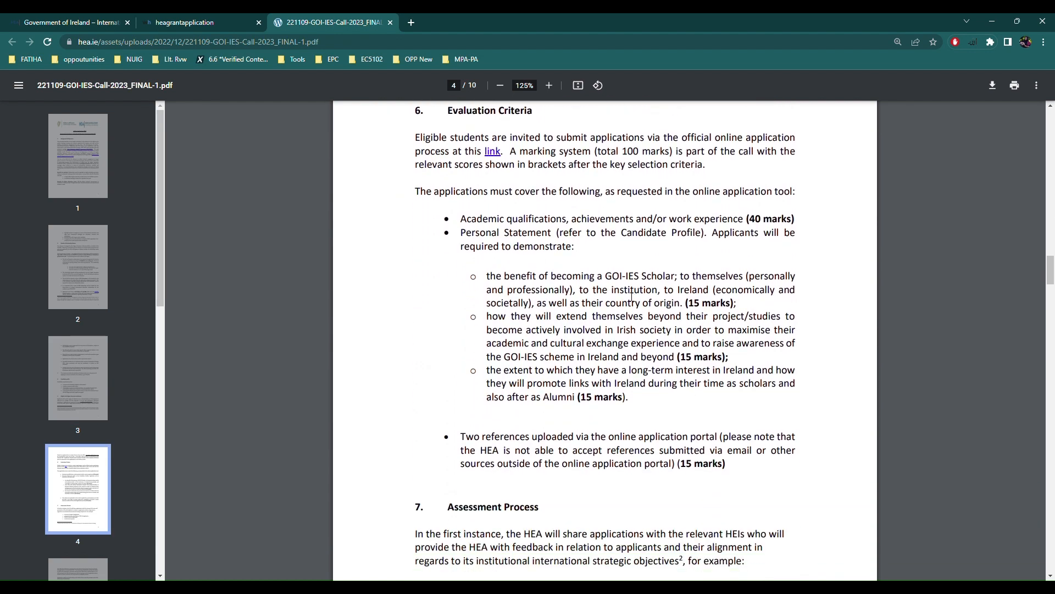
{"action": "mouse_move", "coordinate": [600, 233]}
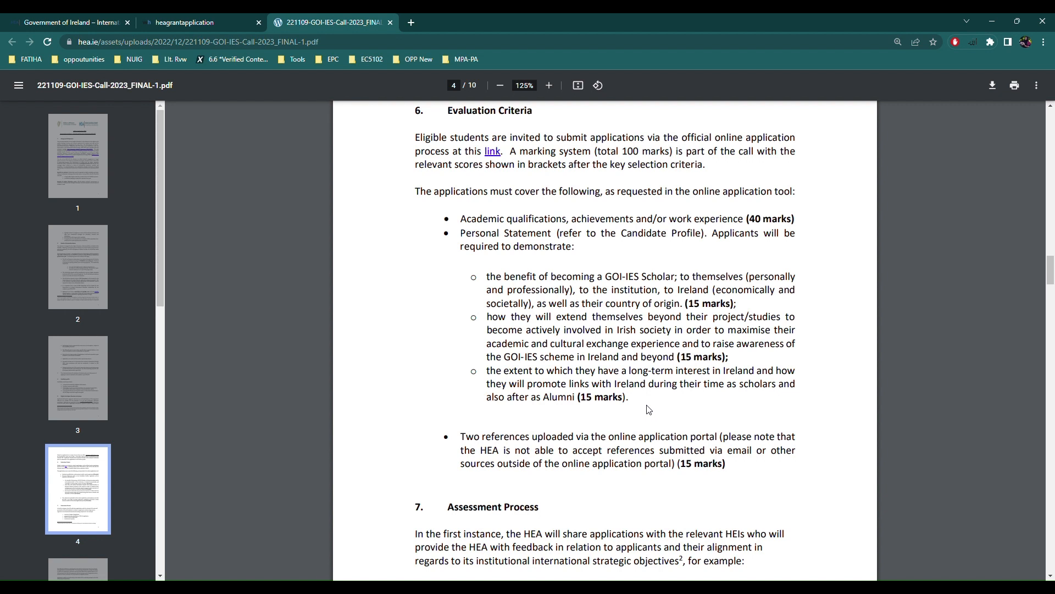
- Scroll from page 5's assessment section to page 6's section 9 and 24 March 2023 closing date
{"action": "scroll", "scroll_direction": "down", "scroll_amount": 3}
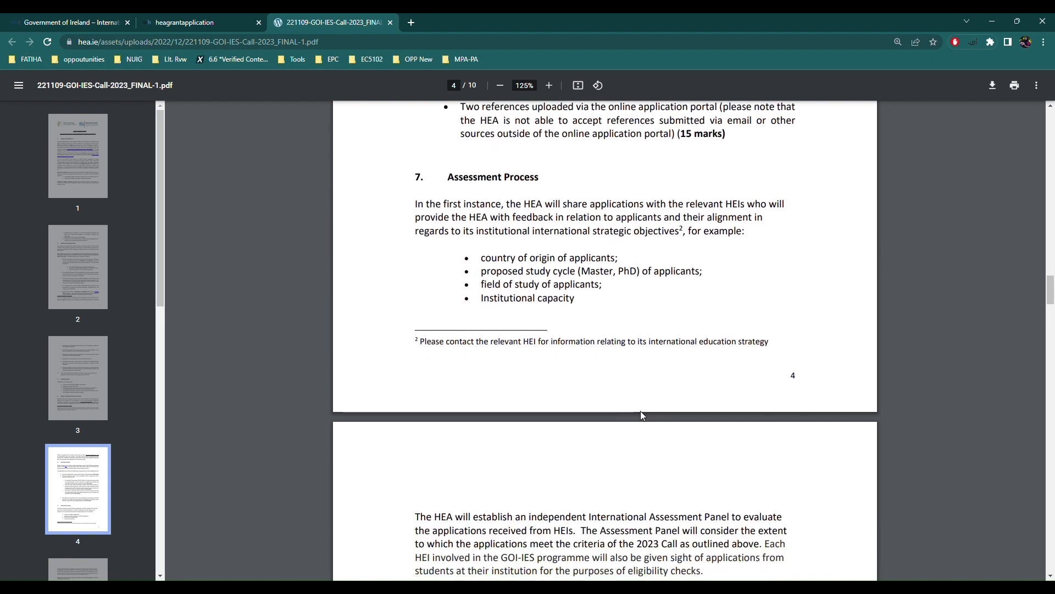
{"action": "mouse_move", "coordinate": [510, 260]}
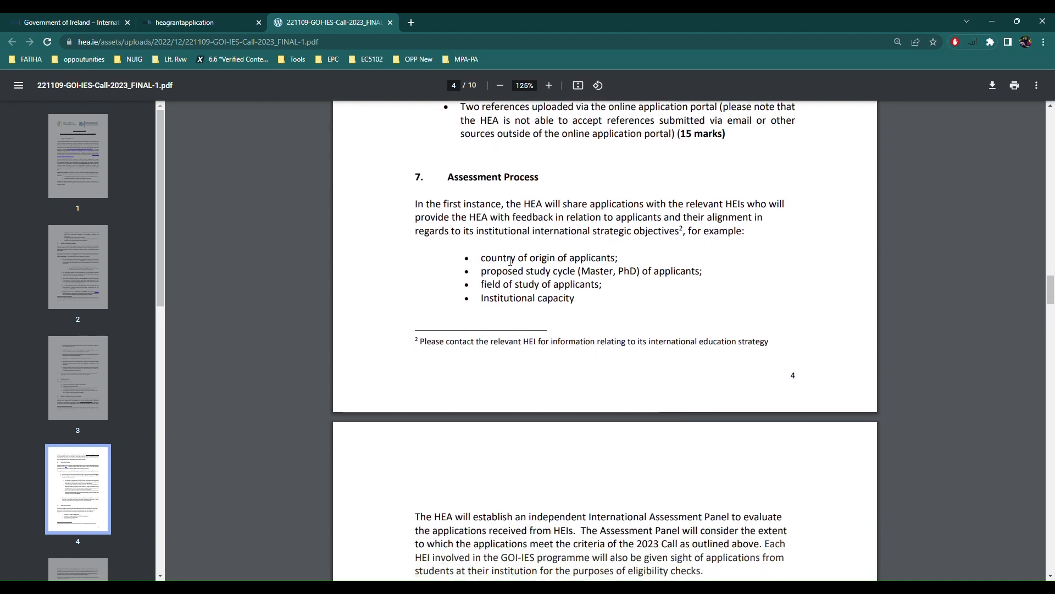
{"action": "scroll", "scroll_direction": "down", "scroll_amount": 3}
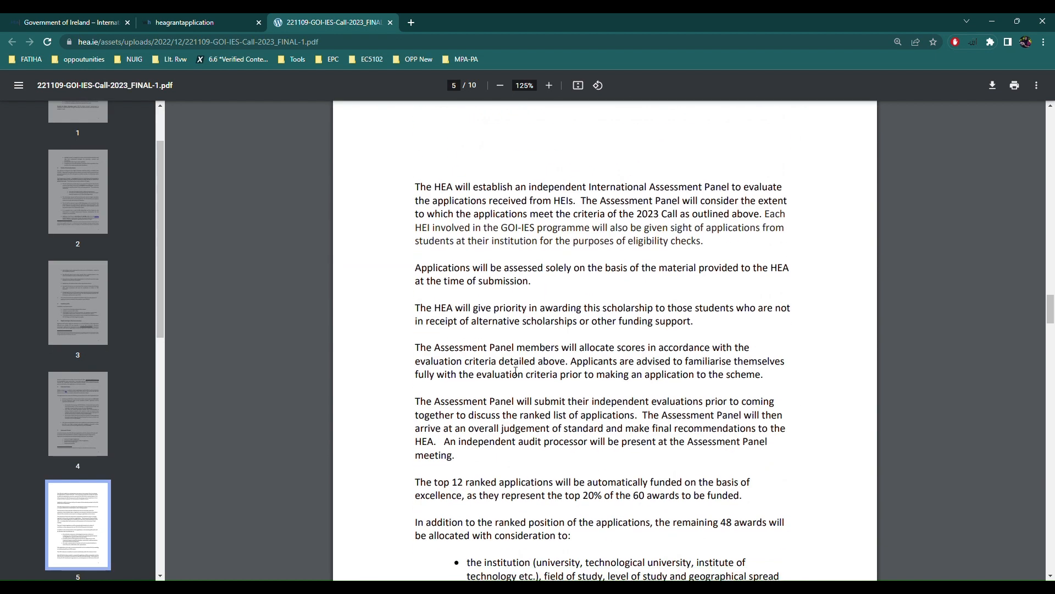
{"action": "scroll", "scroll_direction": "down", "scroll_amount": 3}
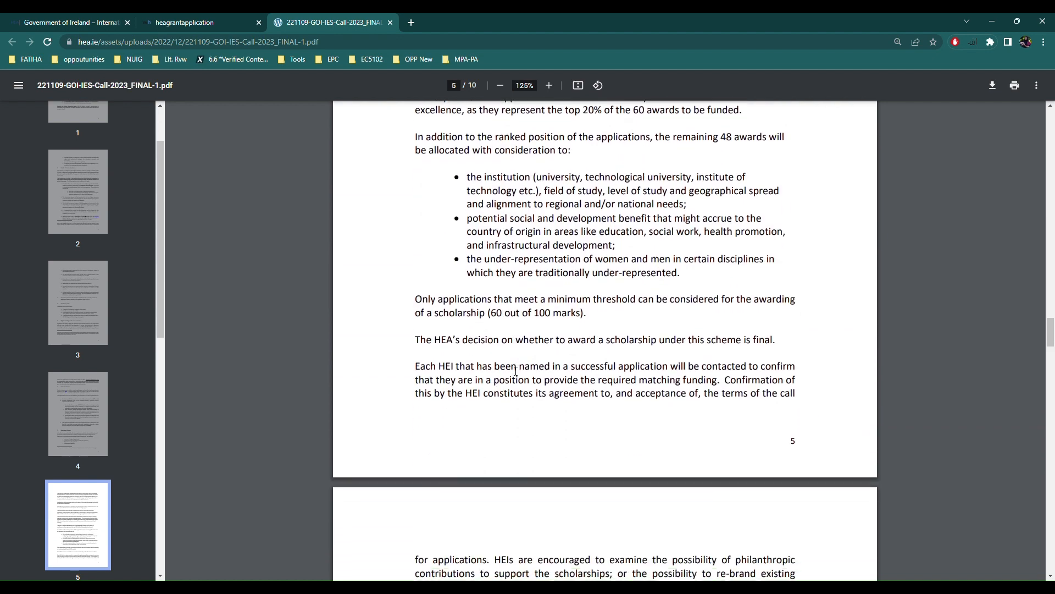
{"action": "scroll", "scroll_direction": "down", "scroll_amount": 3}
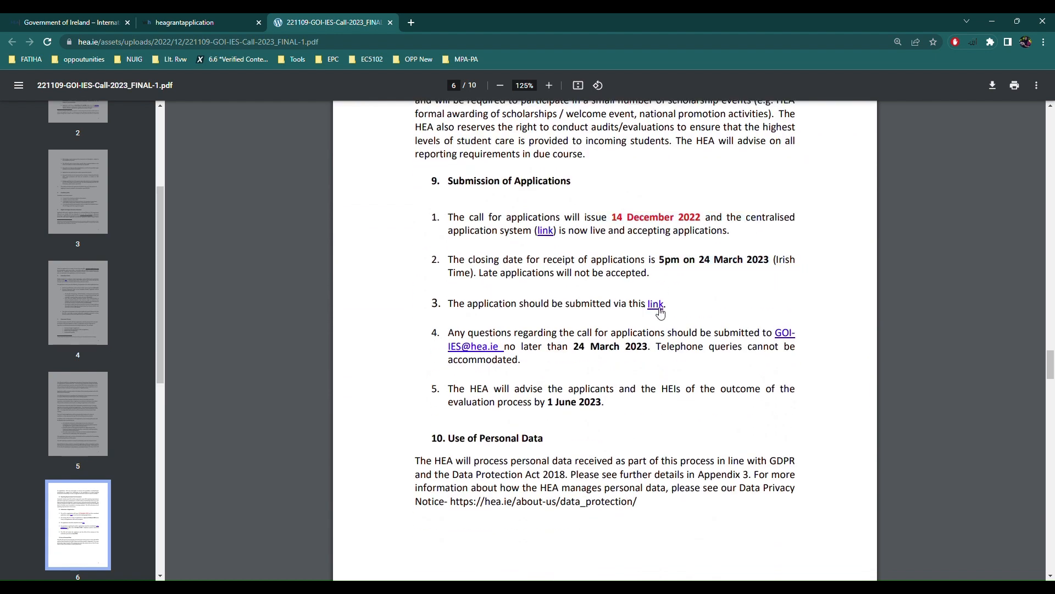
{"action": "scroll", "scroll_direction": "down", "scroll_amount": 3}
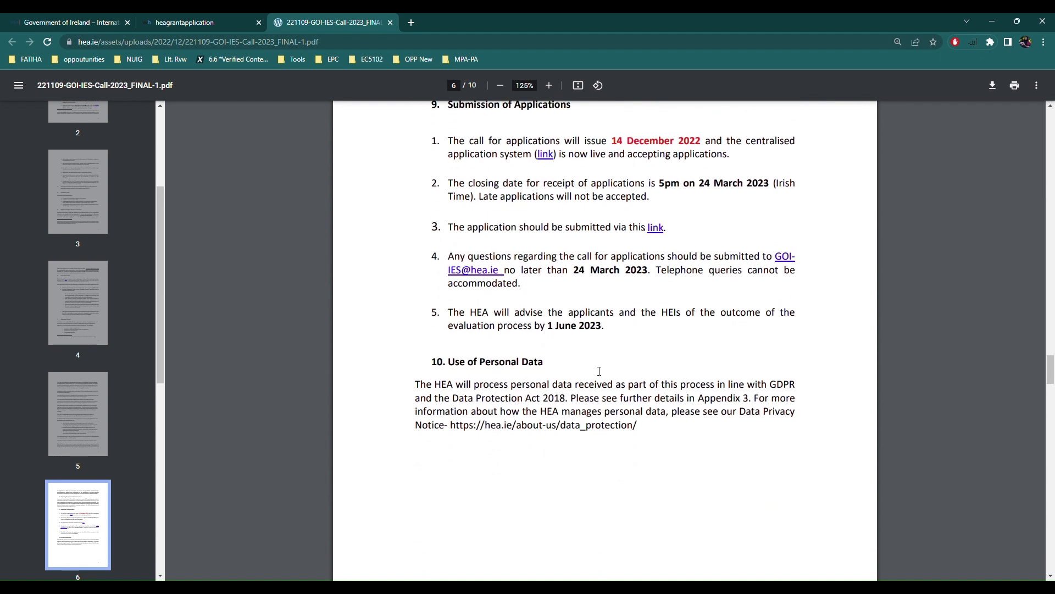
{"action": "scroll", "scroll_direction": "down", "scroll_amount": 3}
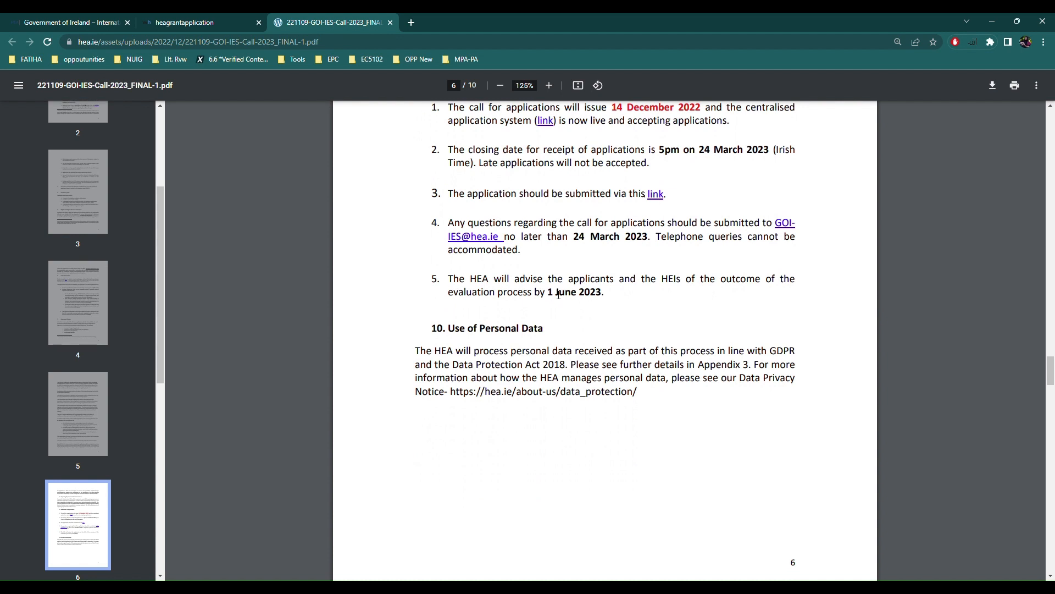
{"action": "left_click_drag", "start_coordinate": [545, 291], "coordinate": [601, 291]}
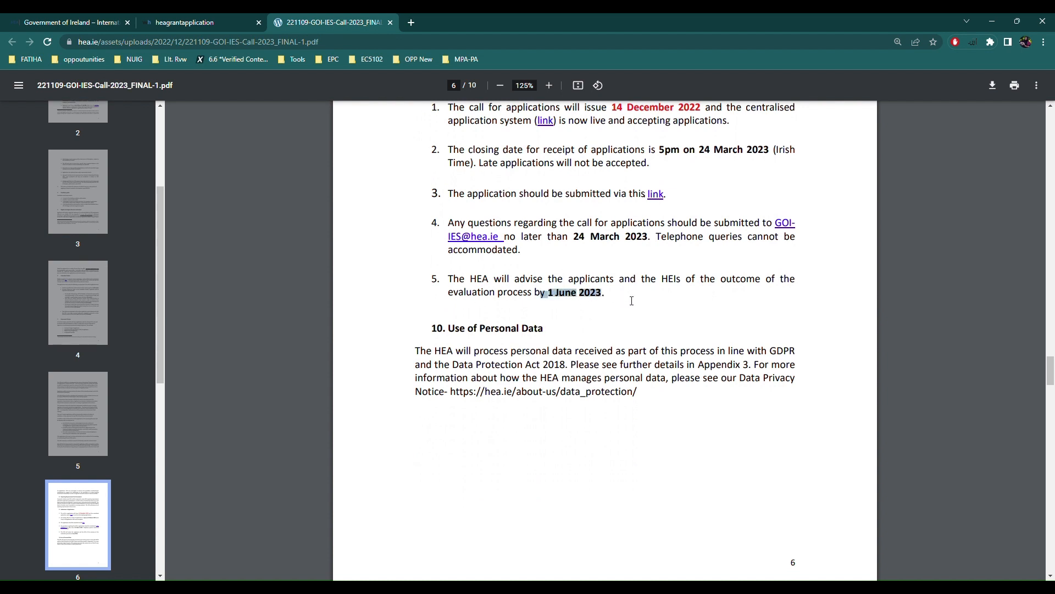
{"action": "left_click", "coordinate": [550, 310]}
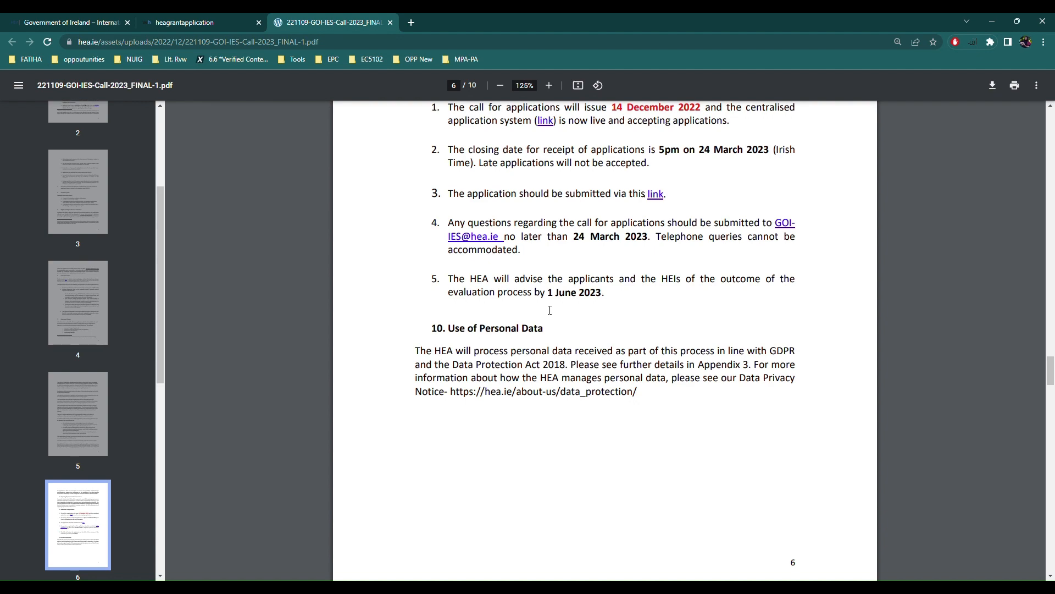
{"action": "scroll", "scroll_direction": "down", "scroll_amount": 3}
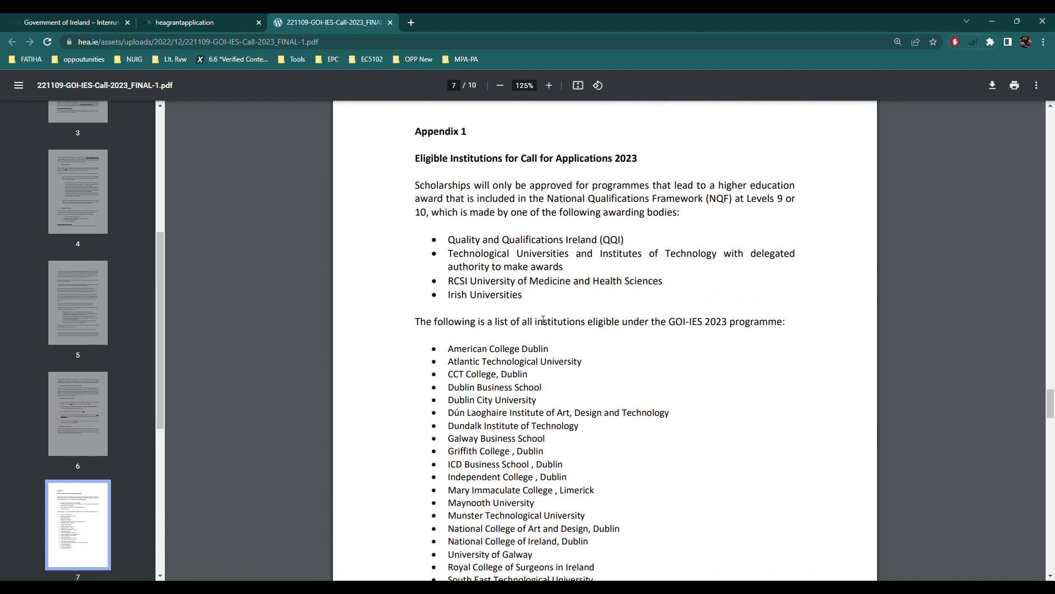
{"action": "scroll", "scroll_direction": "down", "scroll_amount": 3}
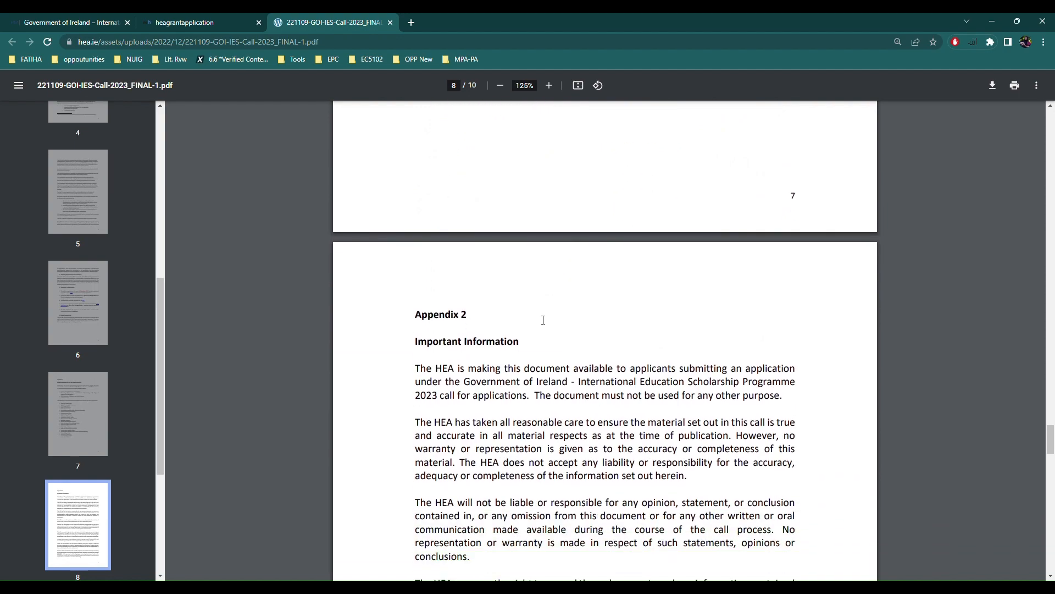
{"action": "scroll", "scroll_direction": "down", "scroll_amount": 3}
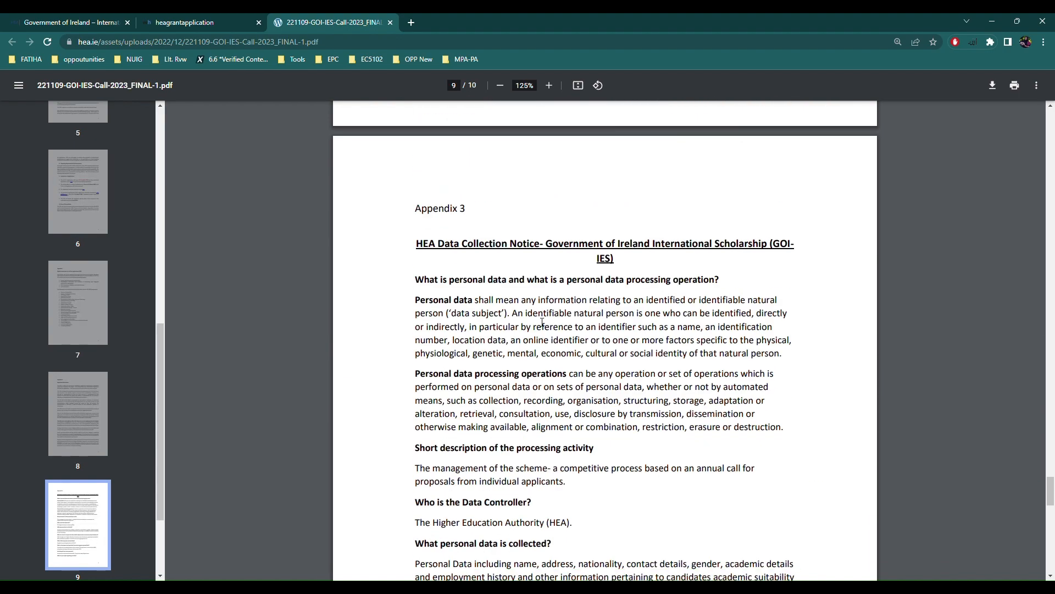
{"action": "scroll", "scroll_direction": "down", "scroll_amount": 3}
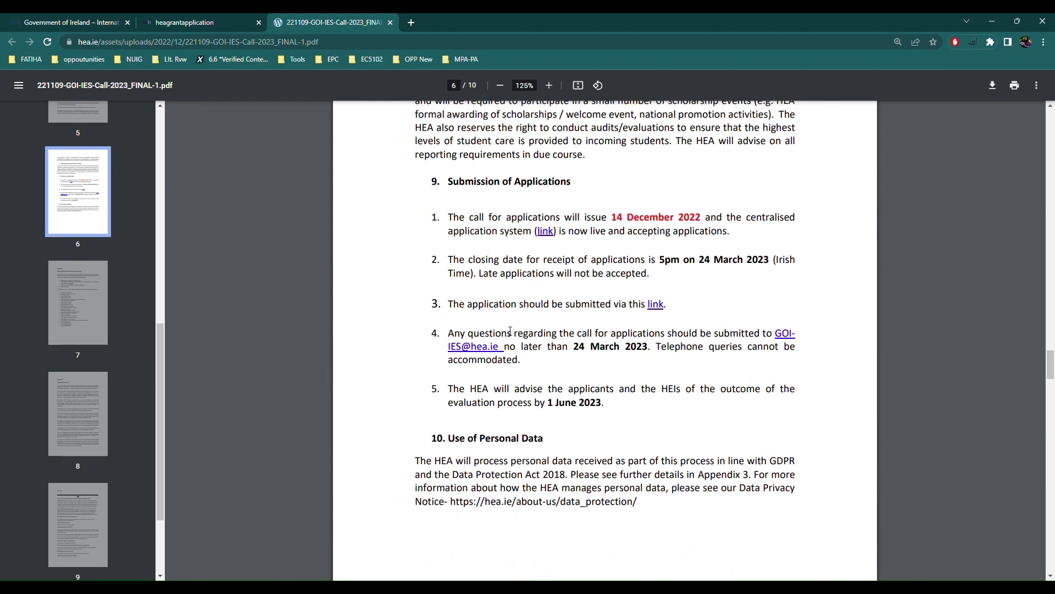
{"action": "mouse_move", "coordinate": [768, 354]}
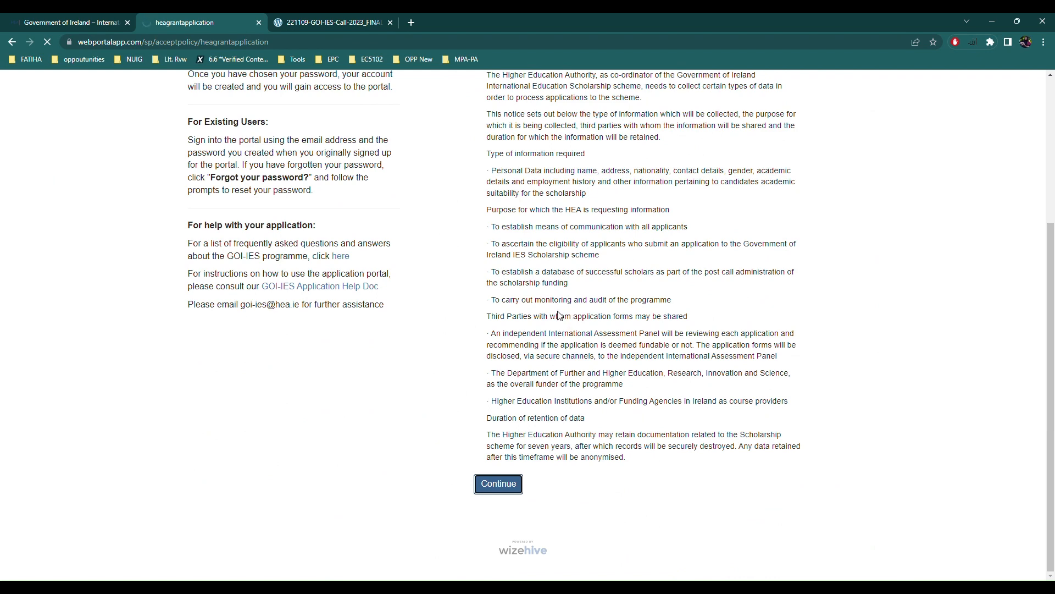
- Accept the WizeHive data notice and scroll through the portal page
{"action": "left_click", "coordinate": [498, 484]}
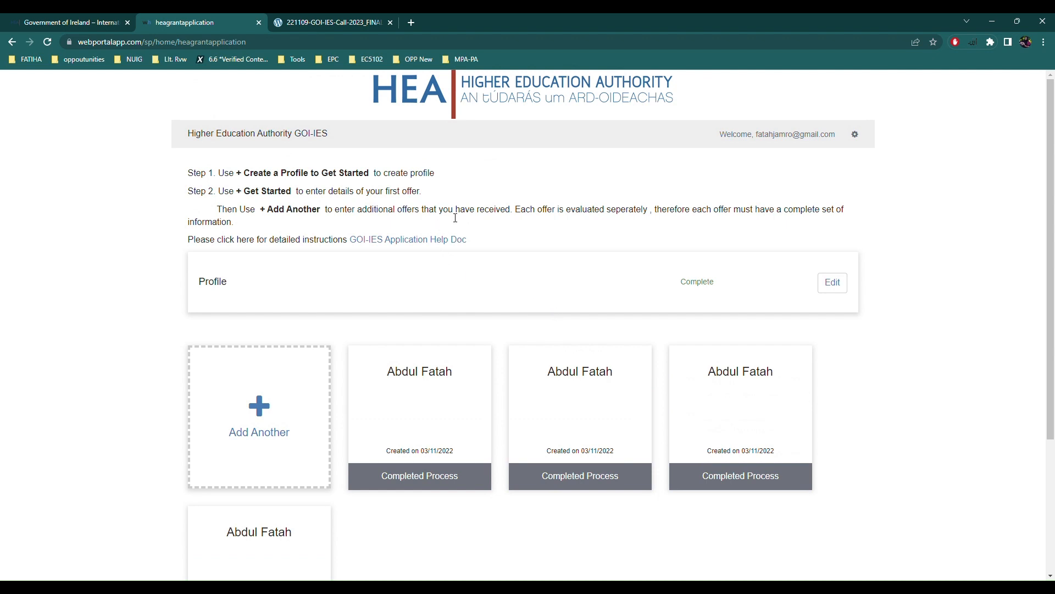
{"action": "mouse_move", "coordinate": [622, 282]}
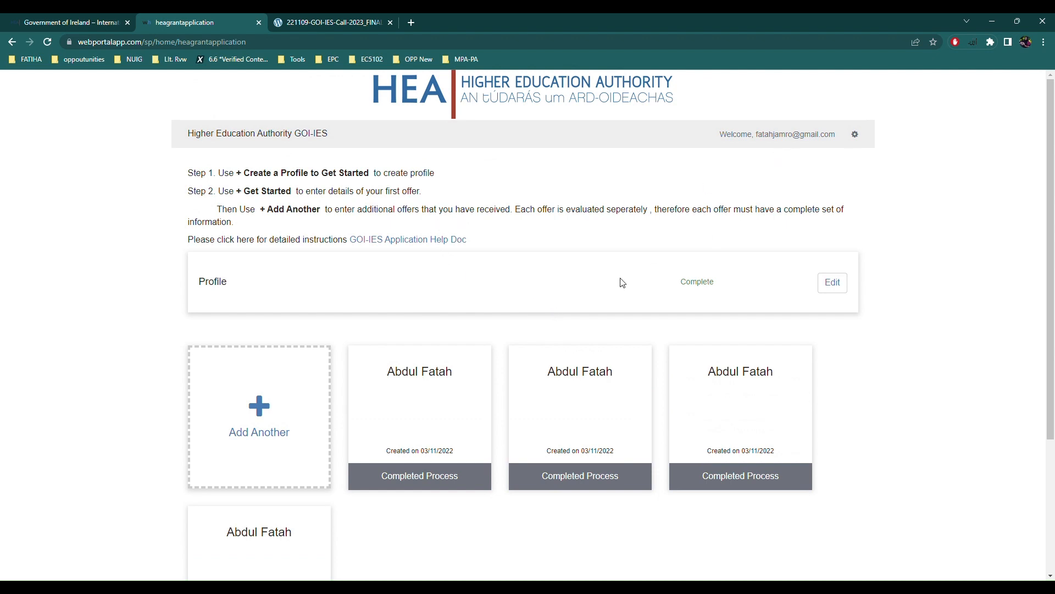
{"action": "scroll", "scroll_direction": "down", "scroll_amount": 3}
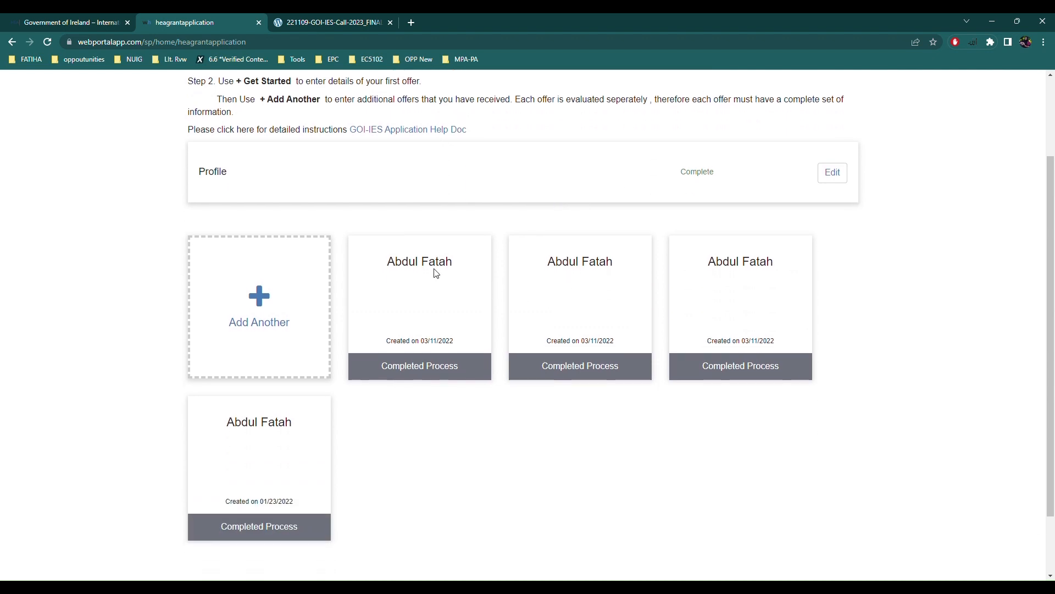
{"action": "scroll", "scroll_direction": "up", "scroll_amount": 3}
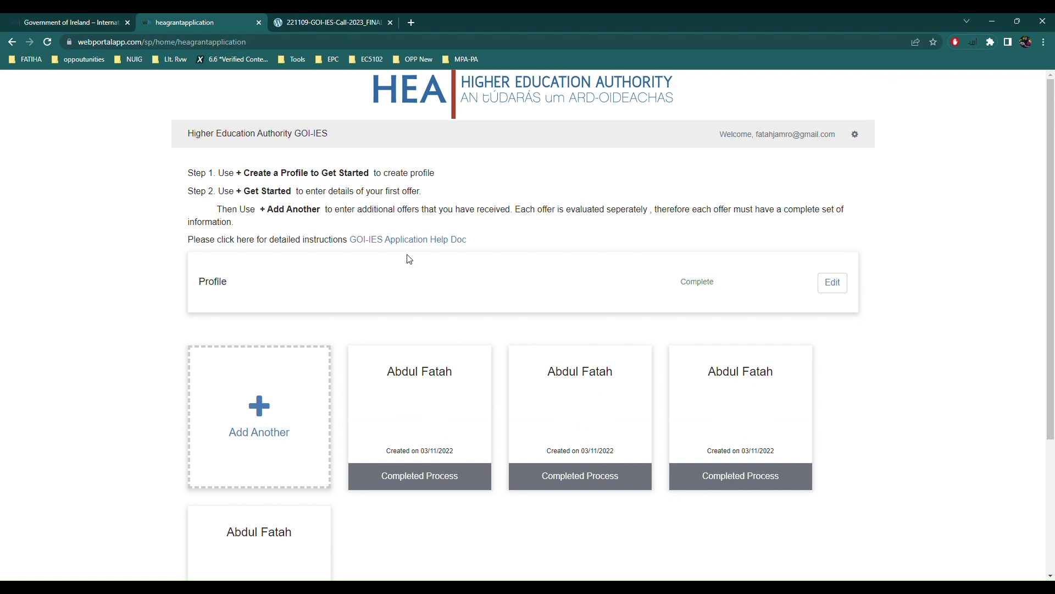
{"action": "mouse_move", "coordinate": [290, 430]}
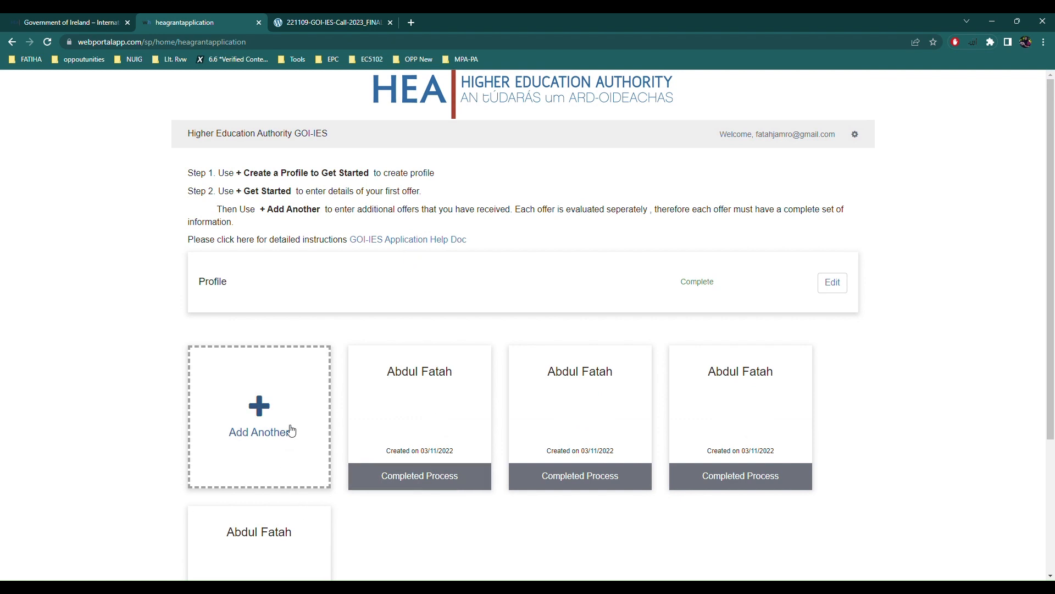
{"action": "scroll", "scroll_direction": "down", "scroll_amount": 3}
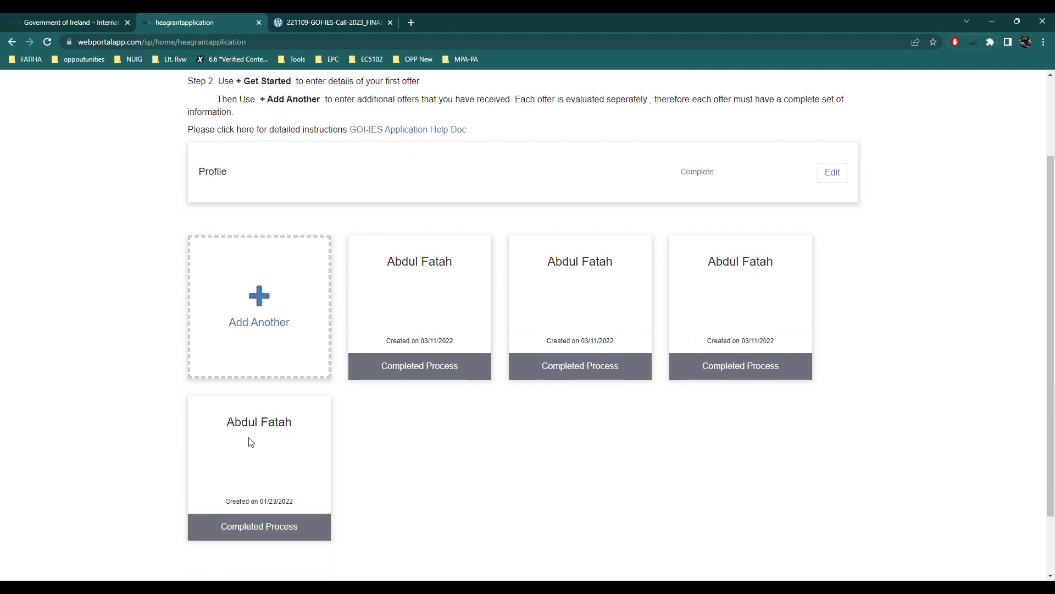
{"action": "mouse_move", "coordinate": [731, 323]}
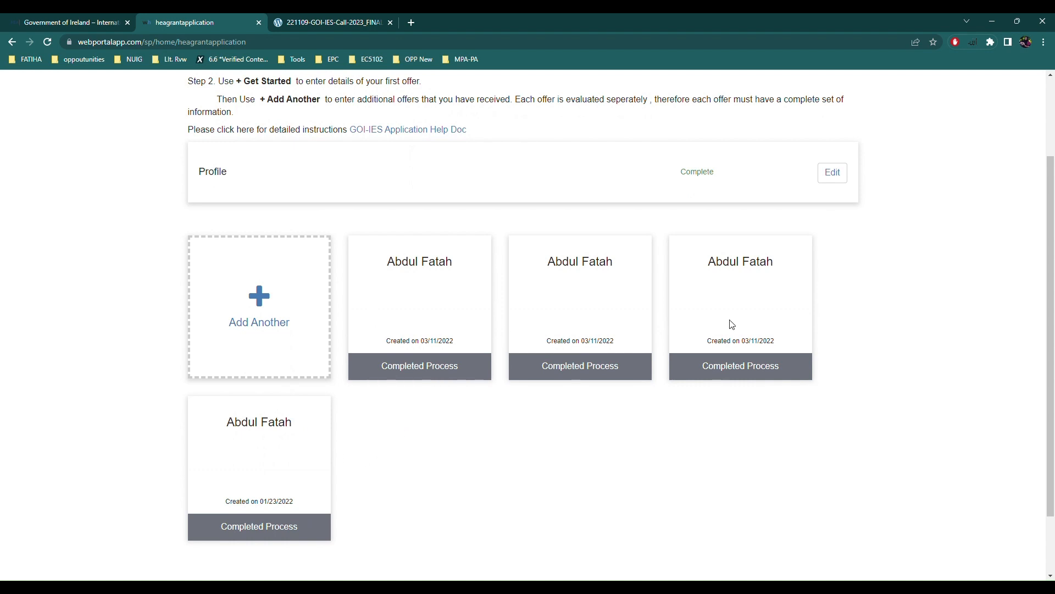
{"action": "mouse_move", "coordinate": [679, 346]}
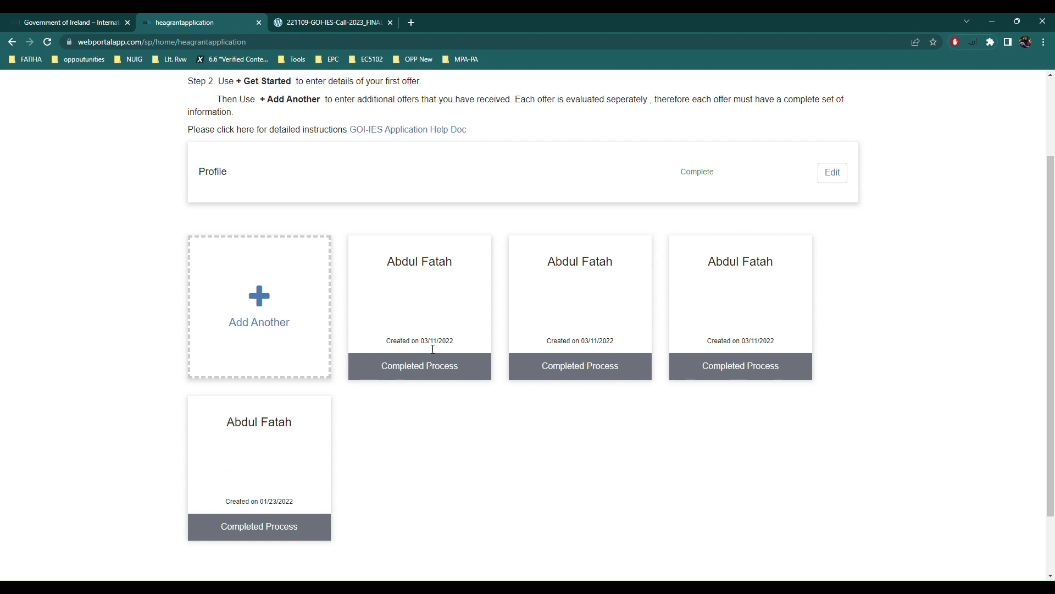
{"action": "mouse_move", "coordinate": [279, 524]}
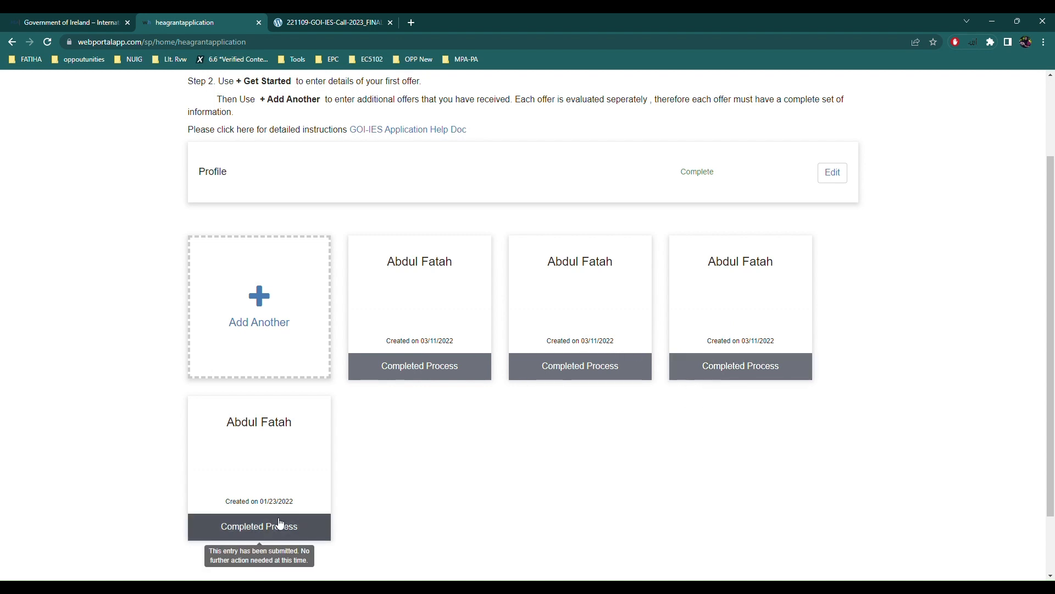
{"action": "mouse_move", "coordinate": [410, 283]}
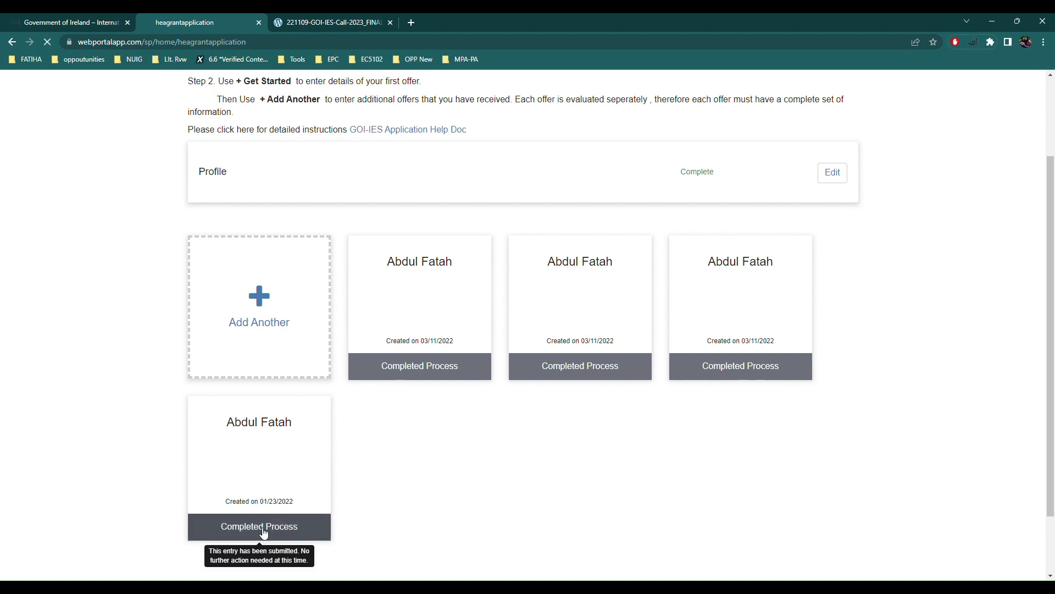
- Return to the List of Sections and view the Details of Offer section
{"action": "left_click", "coordinate": [259, 527]}
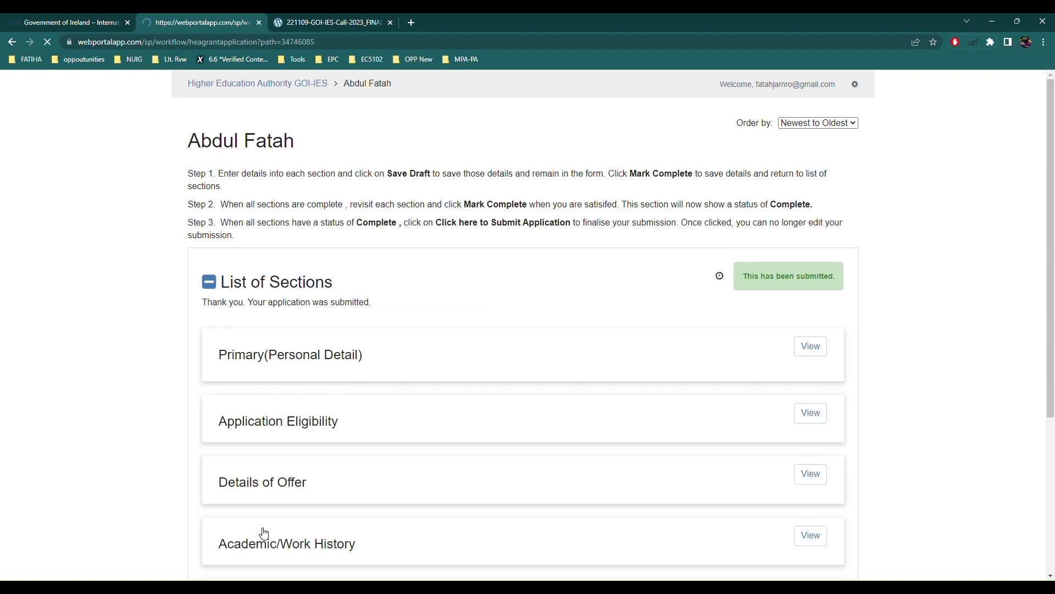
{"action": "scroll", "scroll_direction": "down", "scroll_amount": 3}
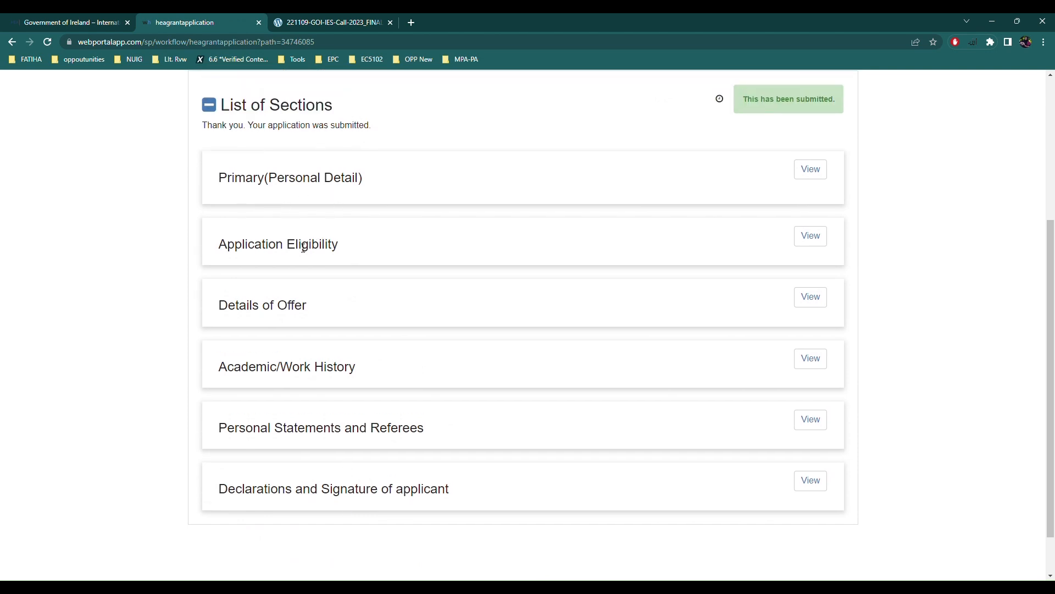
{"action": "mouse_move", "coordinate": [304, 190]}
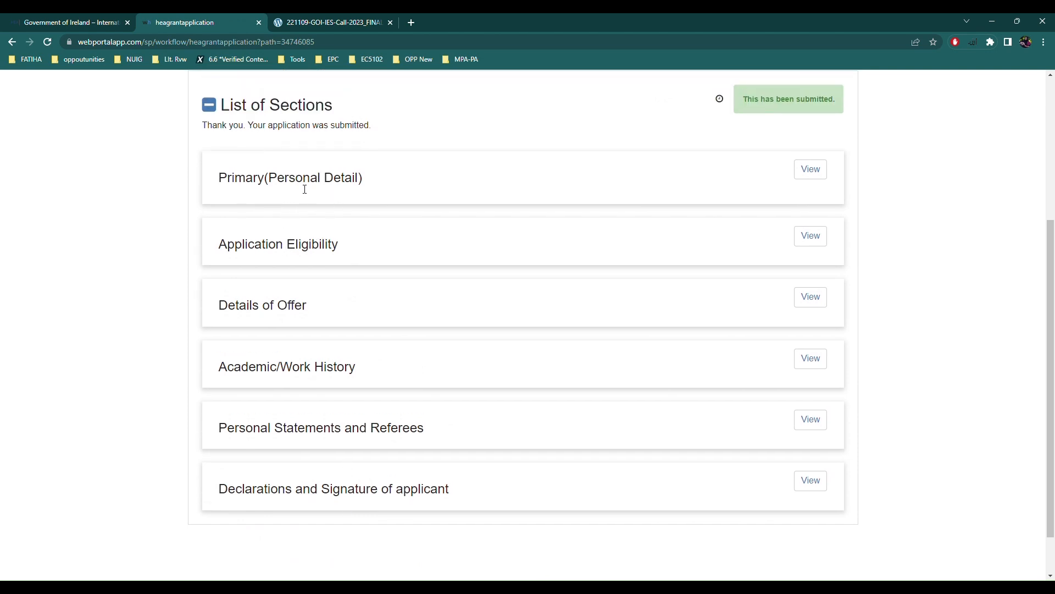
{"action": "mouse_move", "coordinate": [246, 253]}
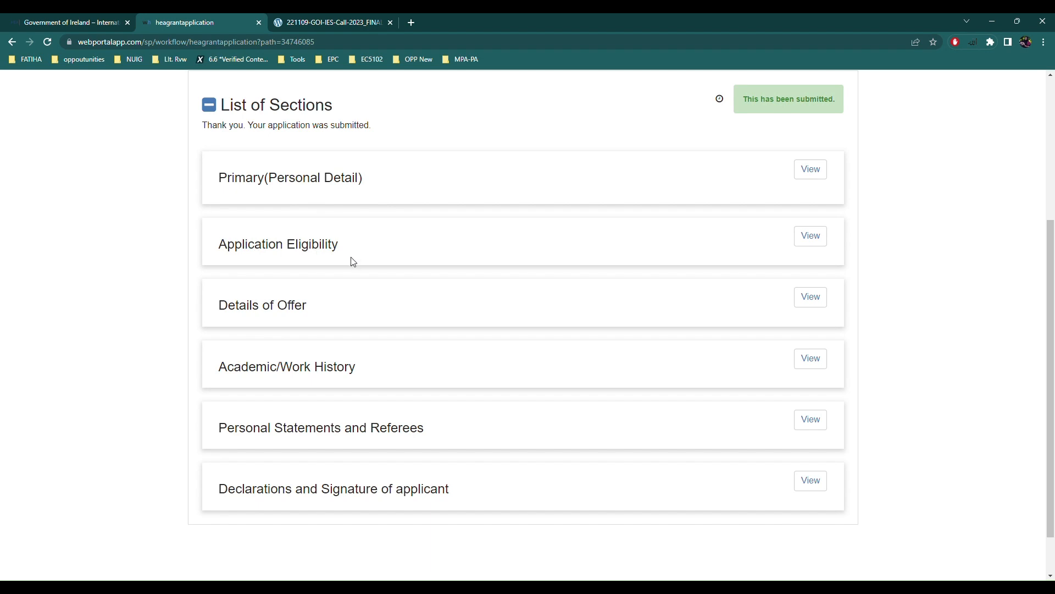
{"action": "mouse_move", "coordinate": [309, 310]}
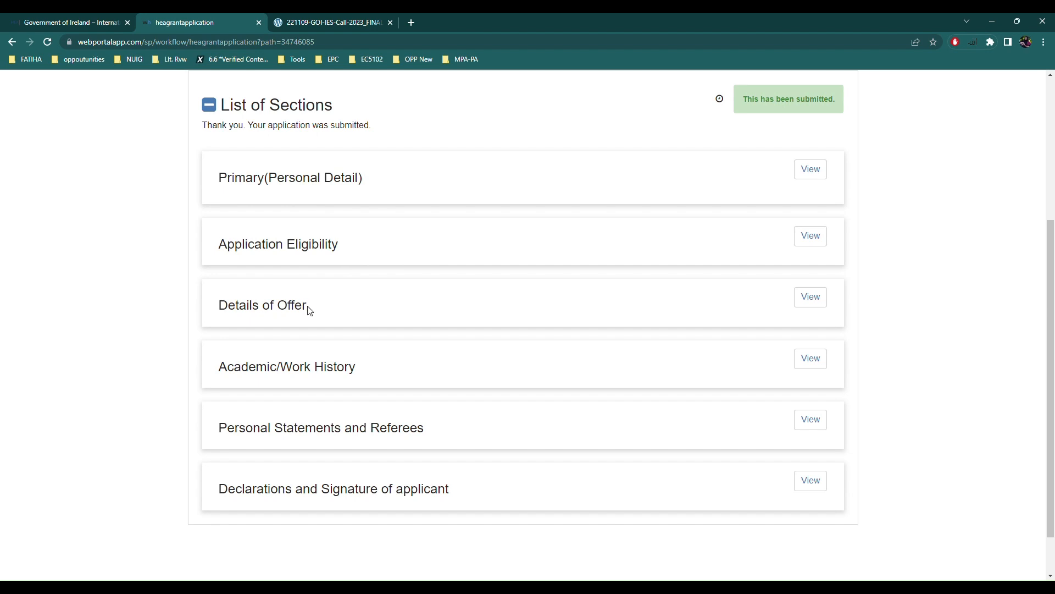
{"action": "mouse_move", "coordinate": [813, 314]}
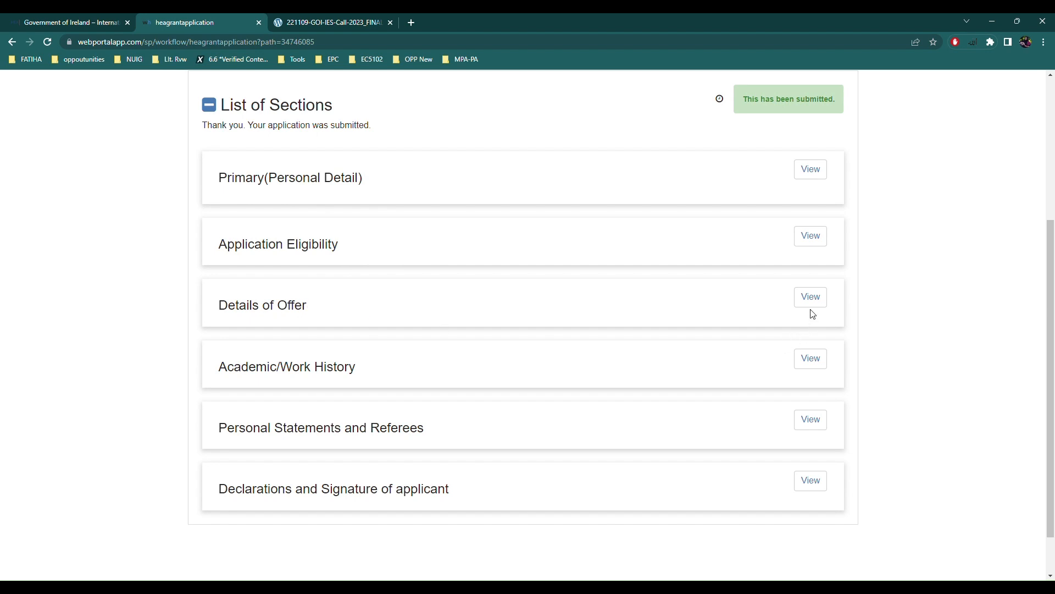
{"action": "left_click", "coordinate": [811, 296]}
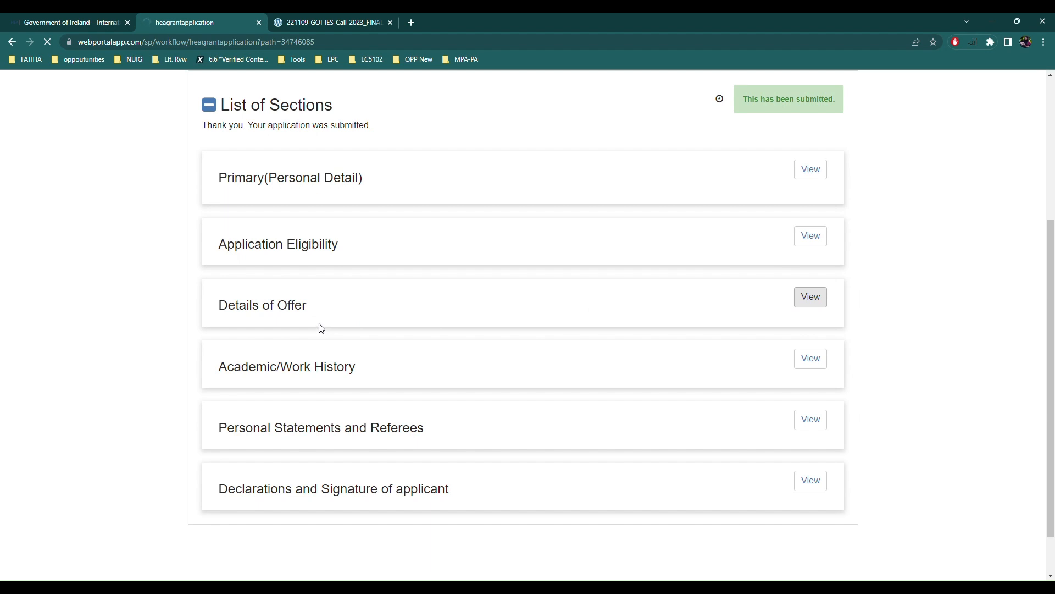
{"action": "left_click", "coordinate": [810, 296]}
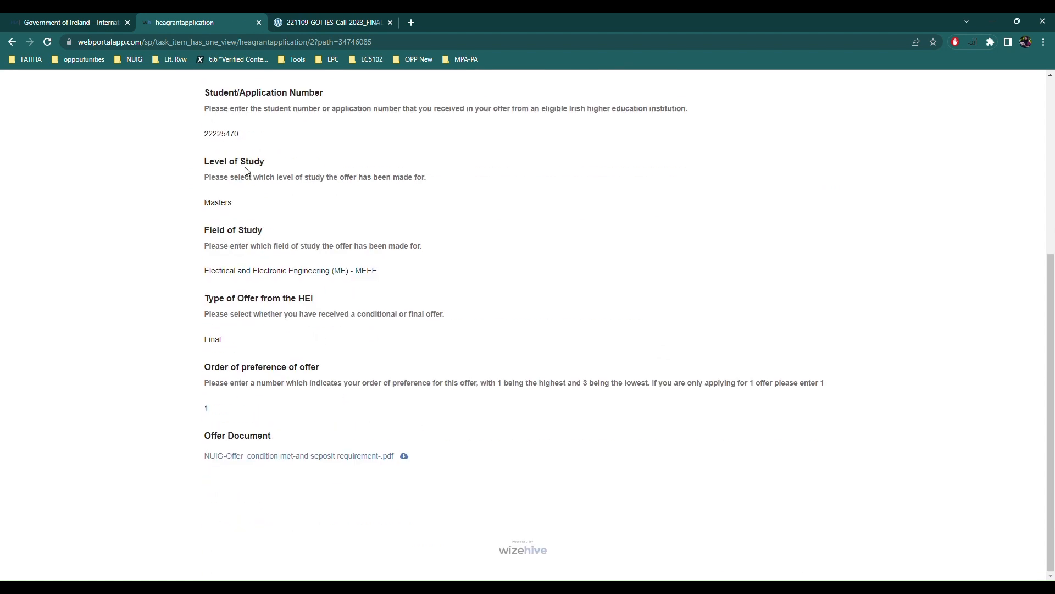
- Highlight the offer document file name, glance at the call PDF, then return to the application
{"action": "triple_click", "coordinate": [299, 456]}
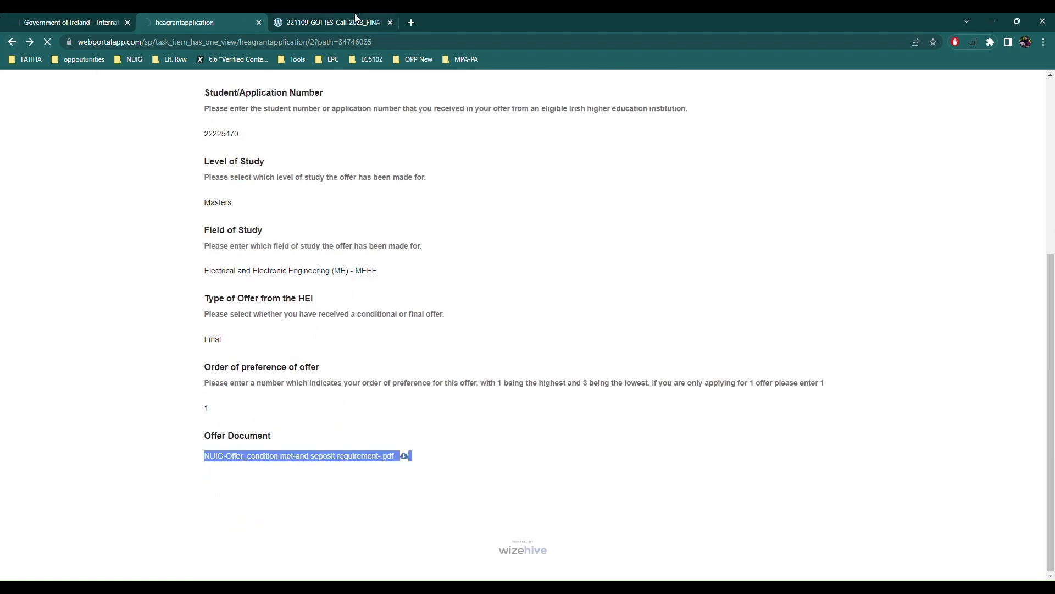
{"action": "left_click", "coordinate": [331, 22]}
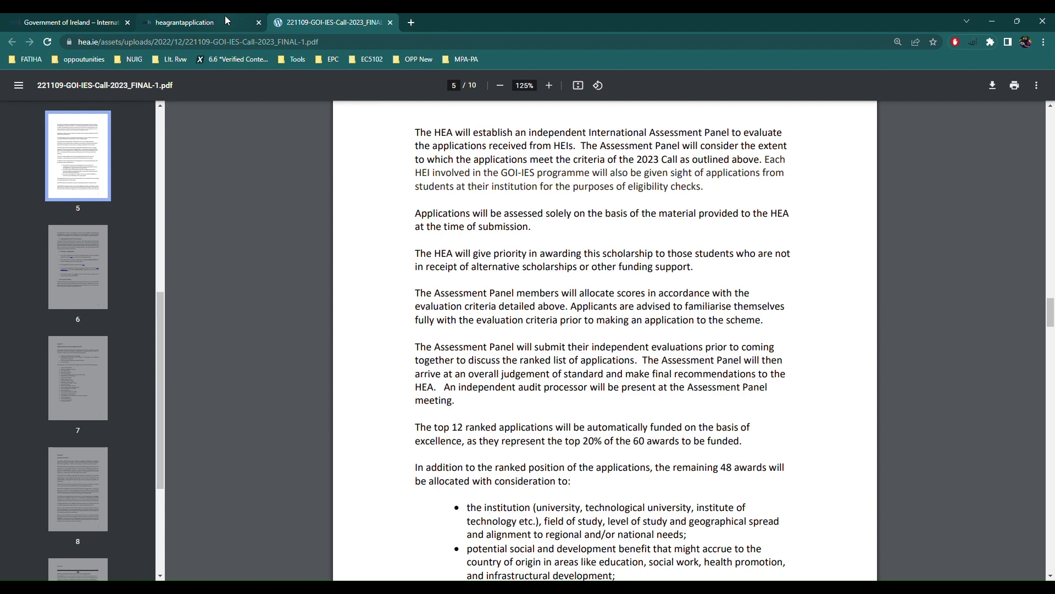
{"action": "left_click", "coordinate": [185, 22]}
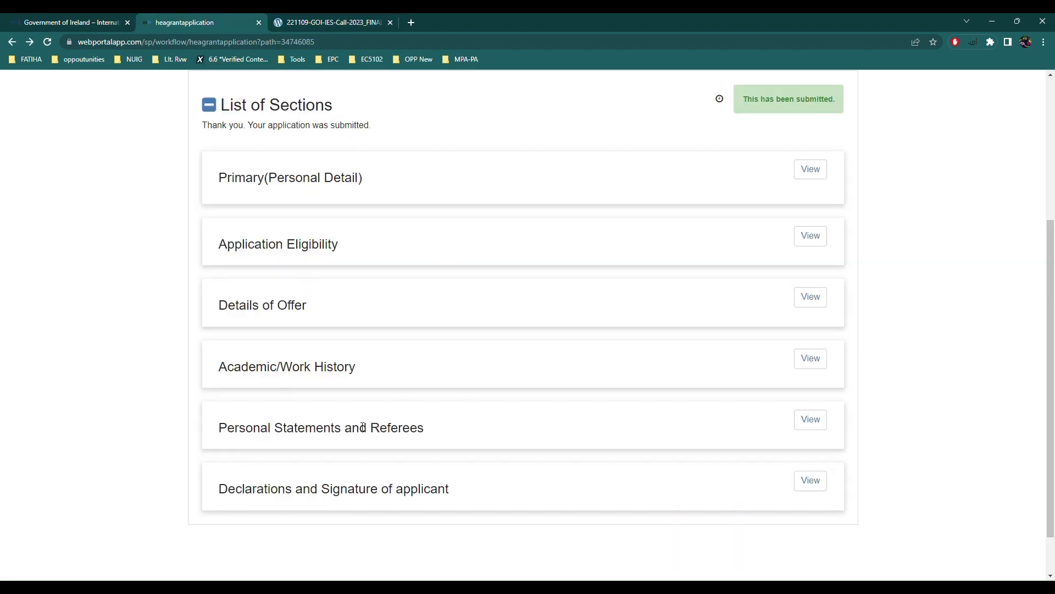
{"action": "mouse_move", "coordinate": [354, 371]}
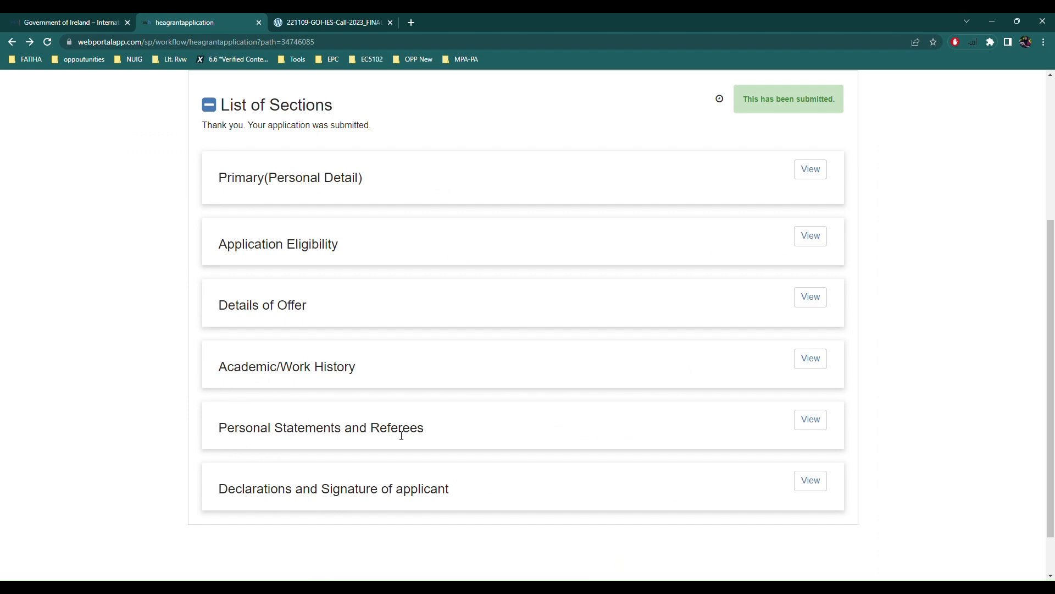
{"action": "mouse_move", "coordinate": [341, 500]}
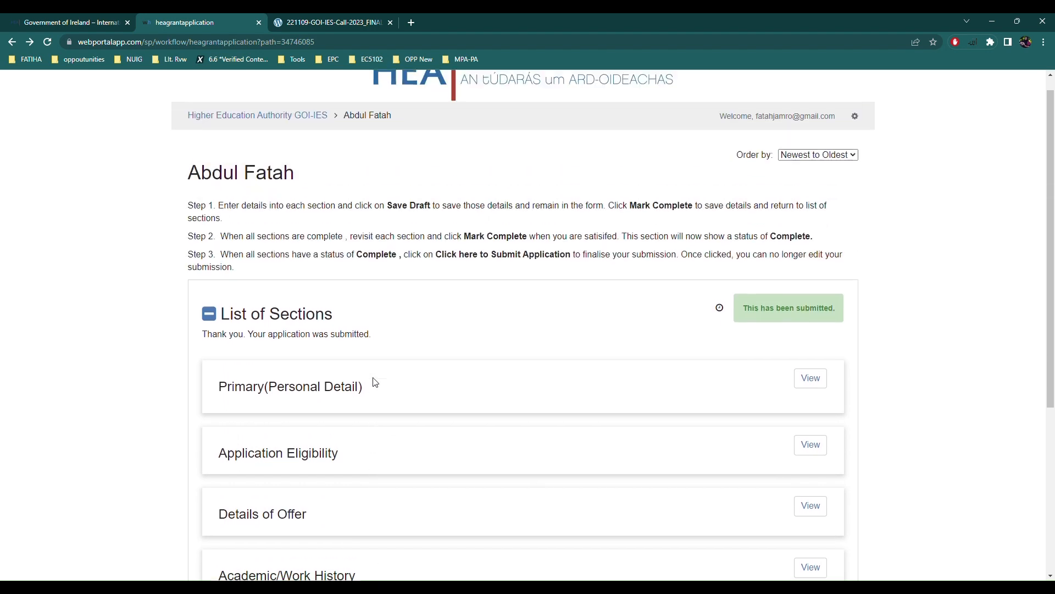
- Scroll the section list past Personal Statements and Referees, then view the call PDF's page 5
{"action": "scroll", "scroll_direction": "down", "scroll_amount": 3}
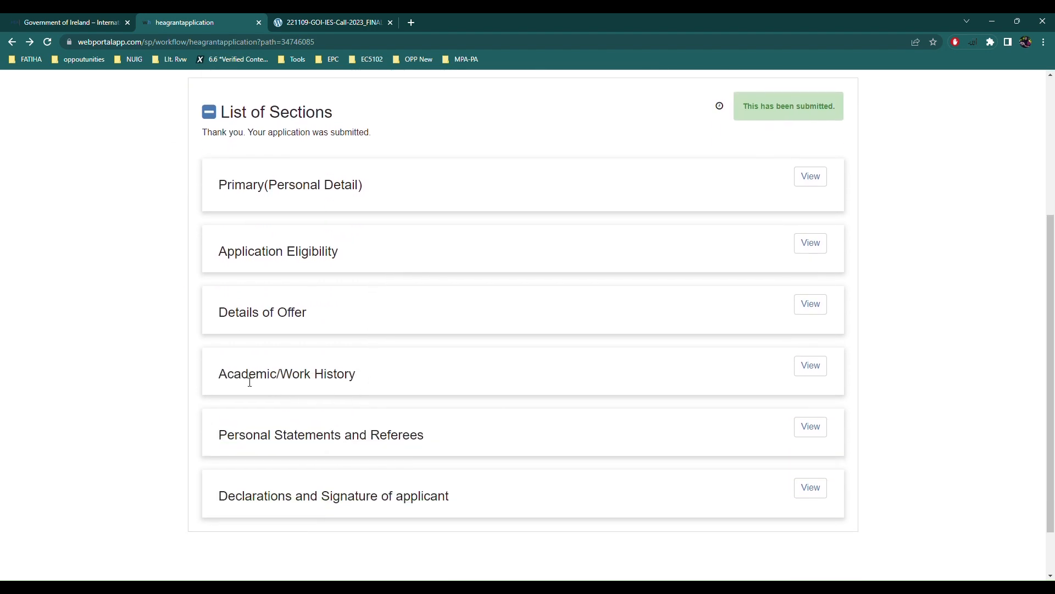
{"action": "left_click_drag", "start_coordinate": [226, 434], "coordinate": [424, 434]}
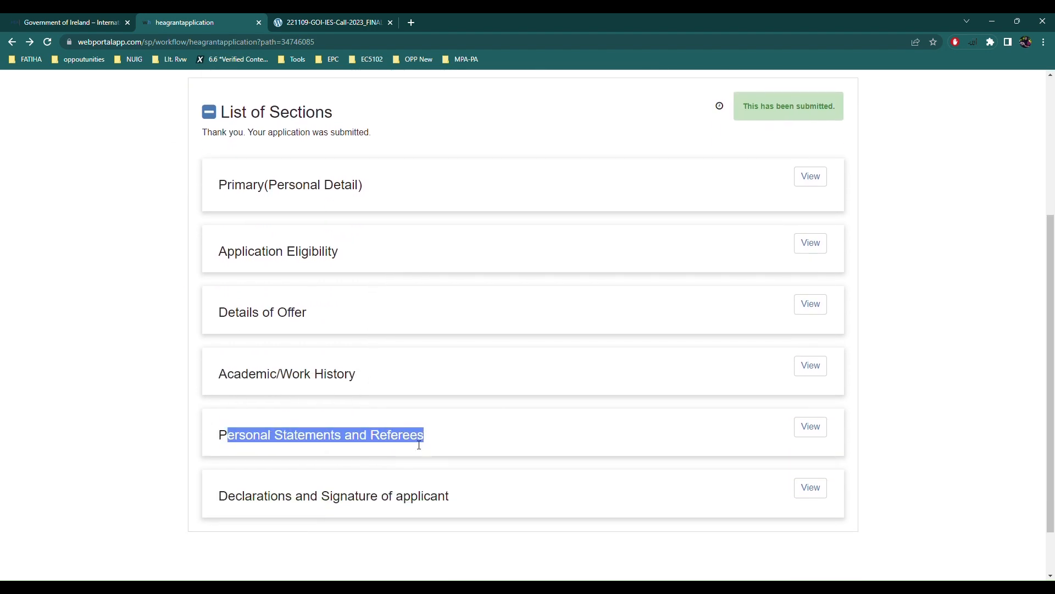
{"action": "left_click", "coordinate": [93, 288]}
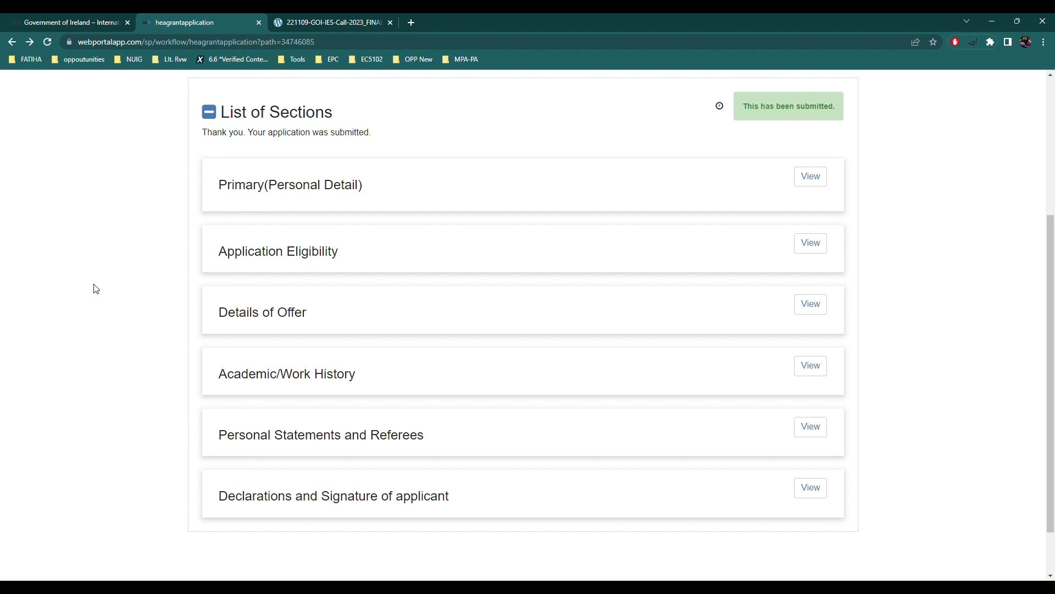
{"action": "mouse_move", "coordinate": [264, 443]}
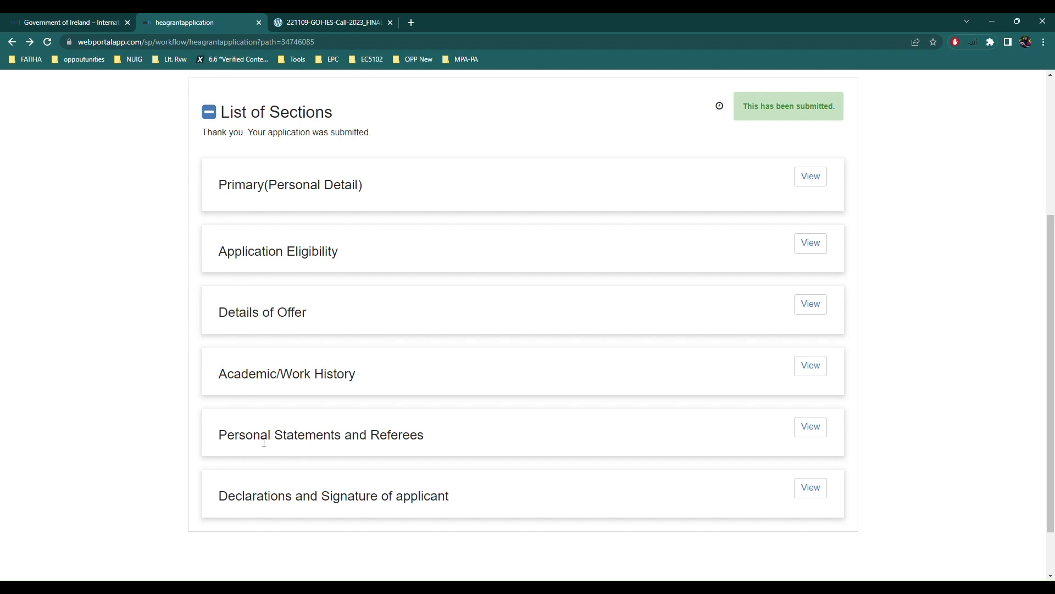
{"action": "mouse_move", "coordinate": [467, 445]}
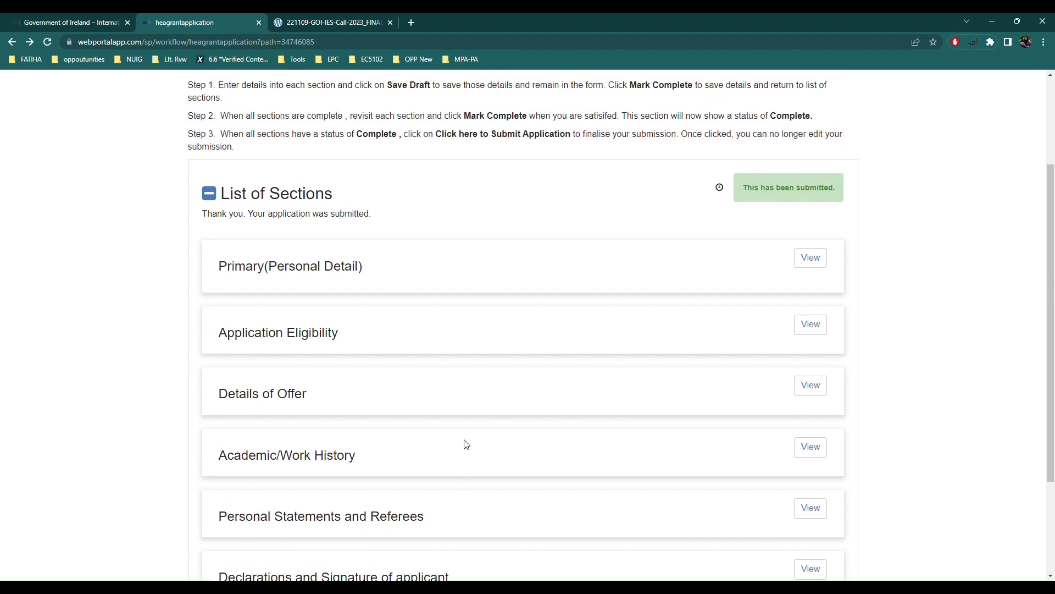
{"action": "scroll", "scroll_direction": "down", "scroll_amount": 3}
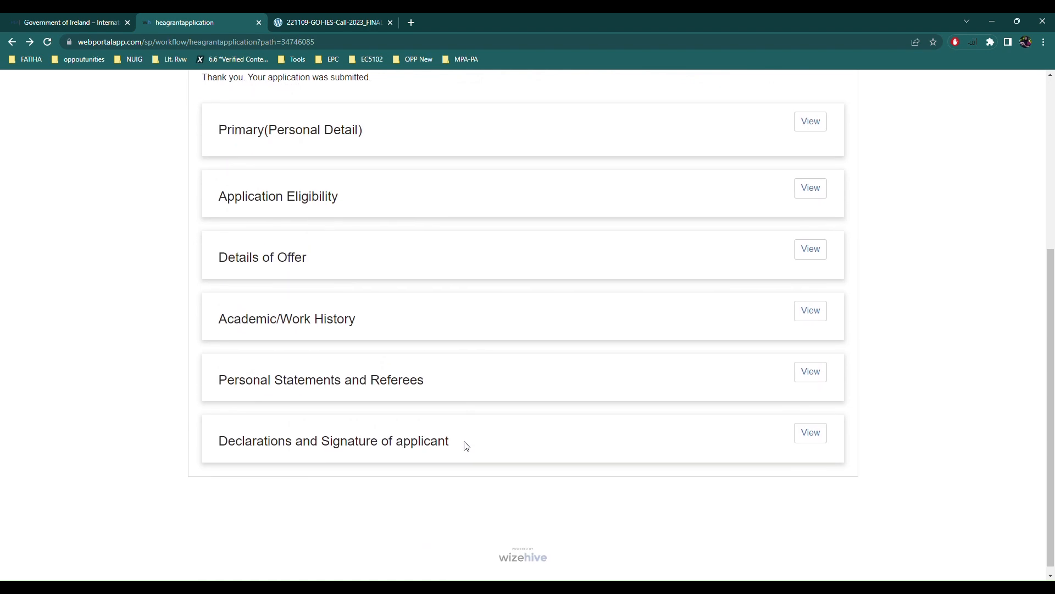
{"action": "mouse_move", "coordinate": [315, 17]}
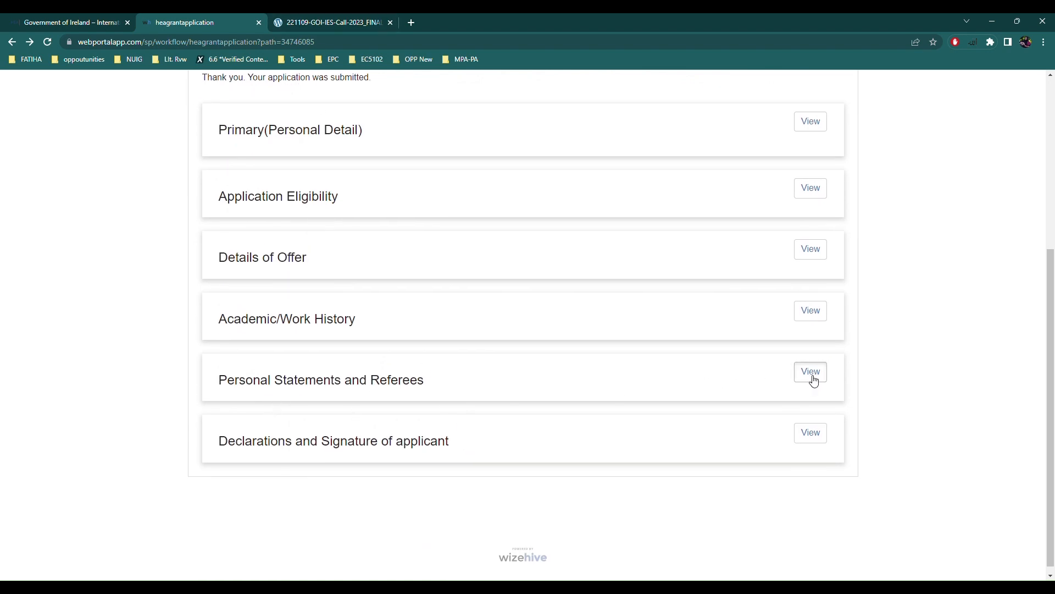
{"action": "left_click", "coordinate": [330, 22]}
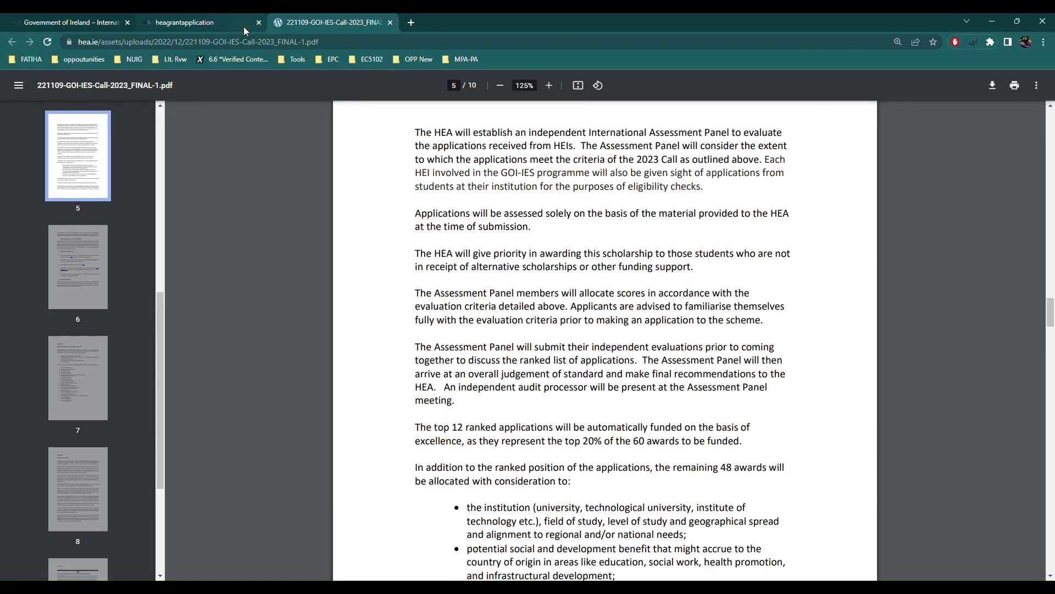